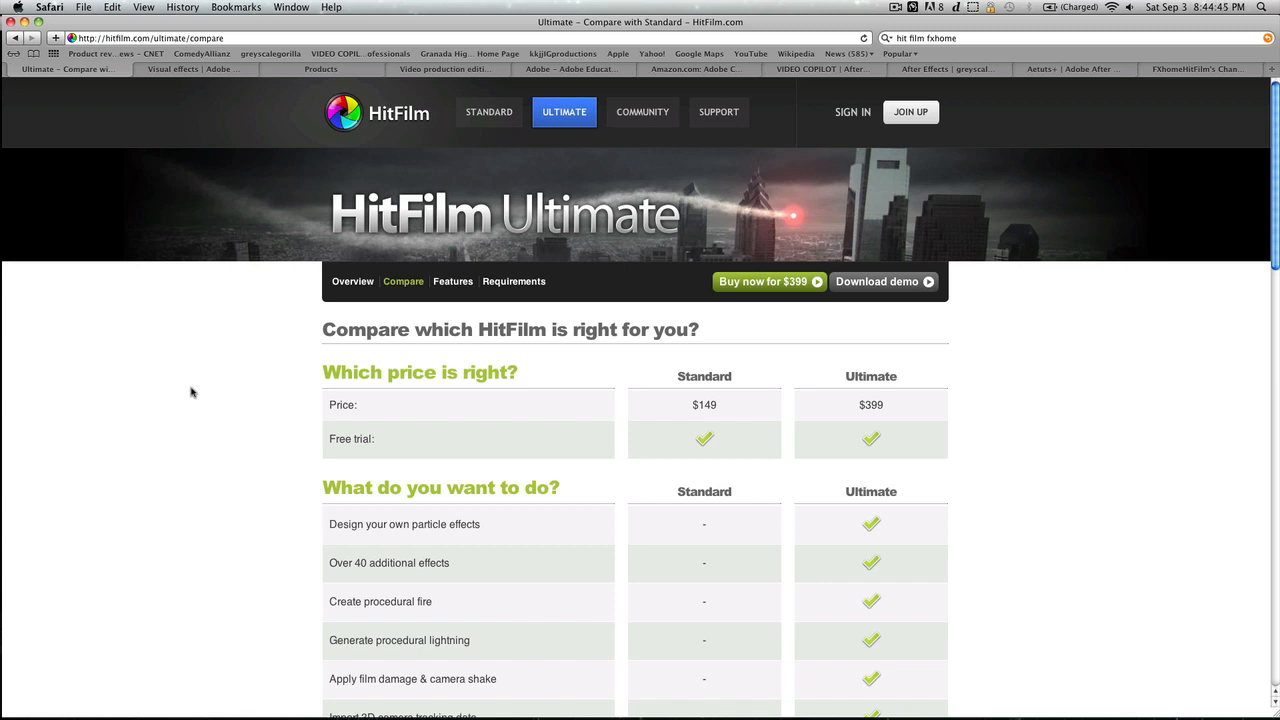
pyautogui.moveTo(195, 347)
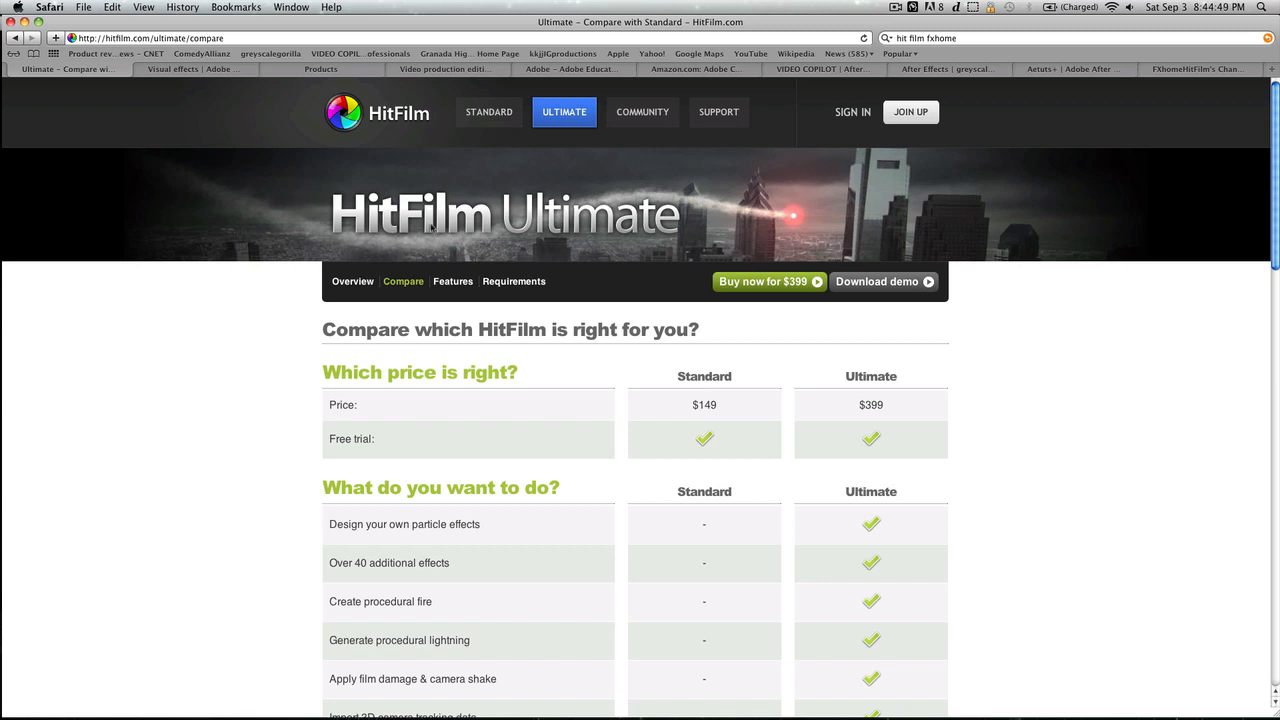
pyautogui.moveTo(570, 357)
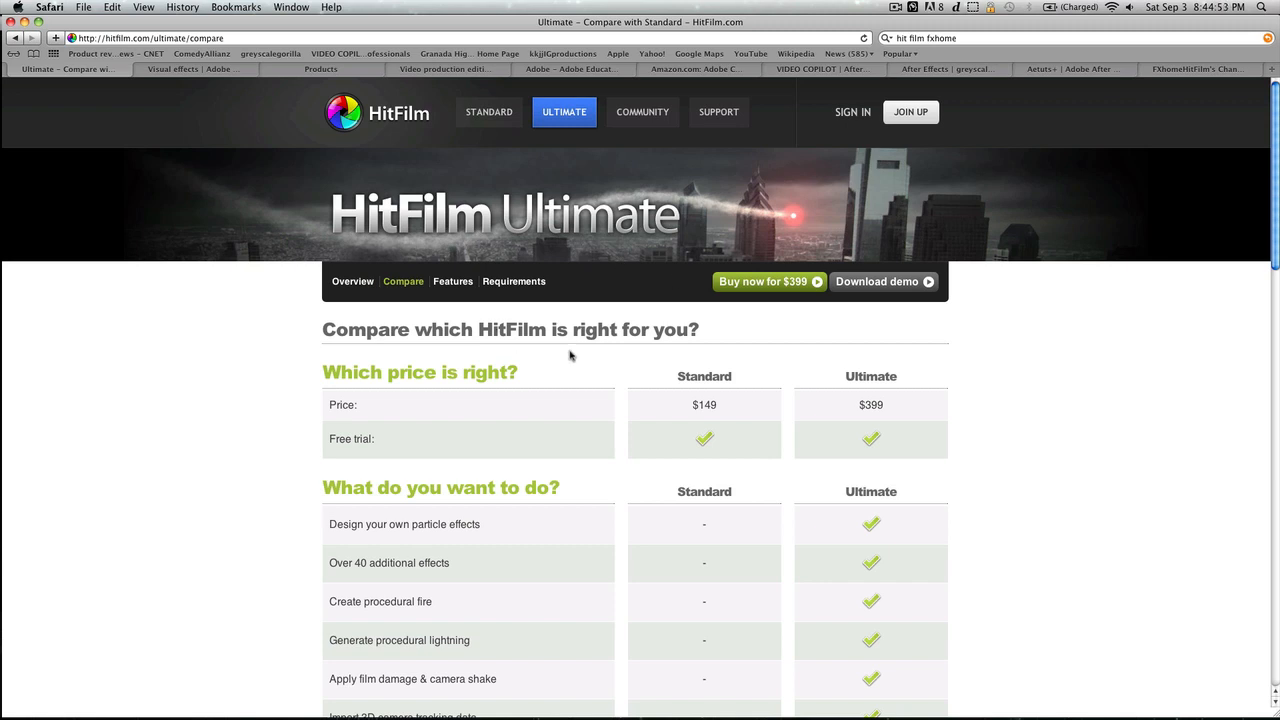
pyautogui.moveTo(498, 323)
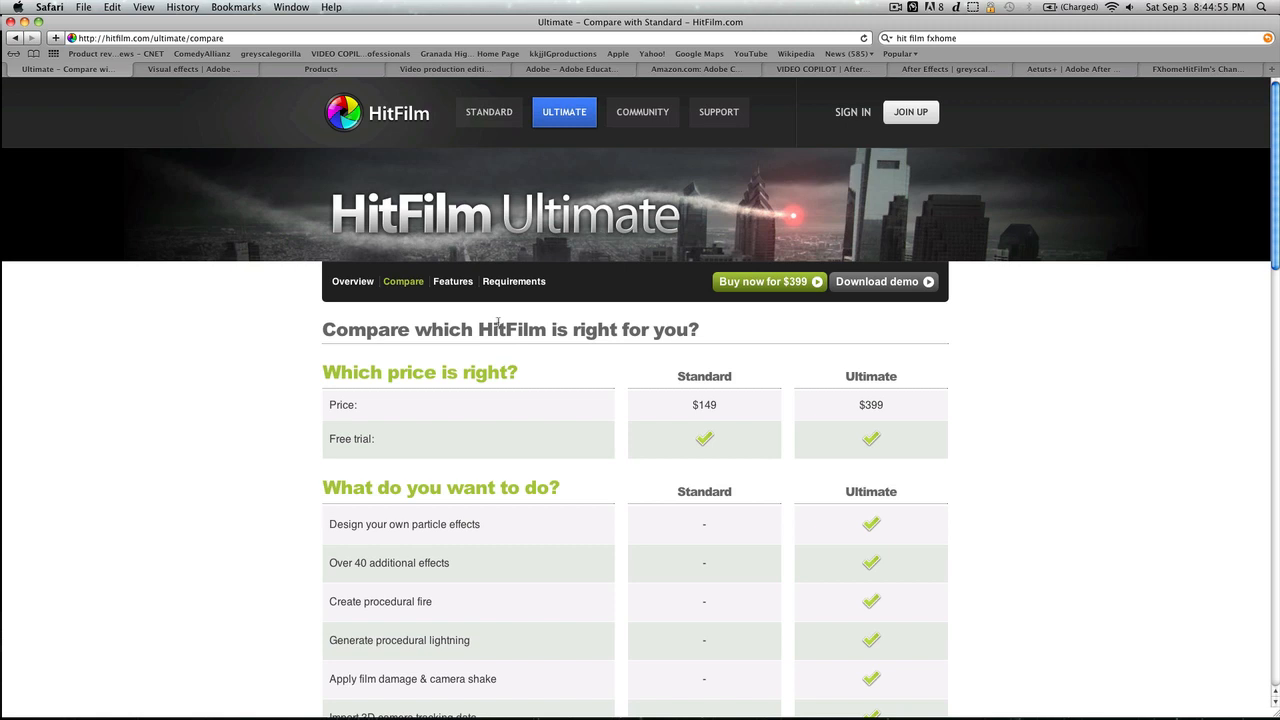
pyautogui.moveTo(710, 395)
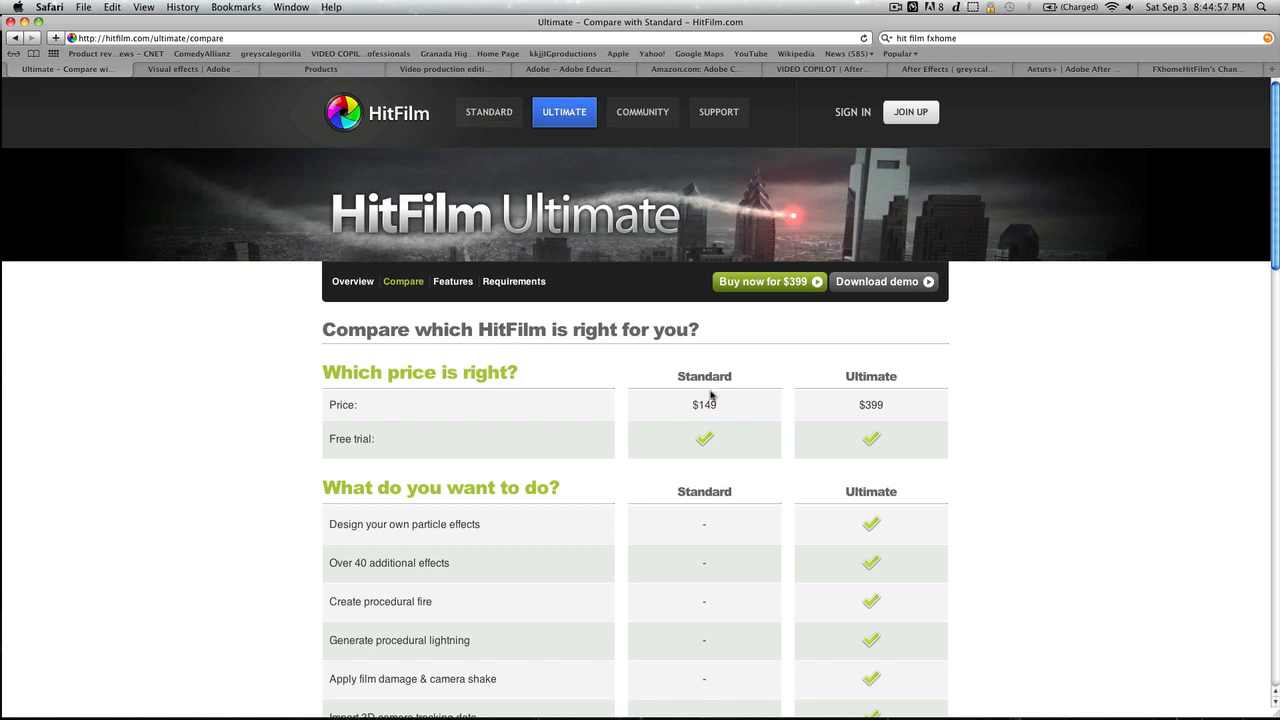
pyautogui.moveTo(814, 398)
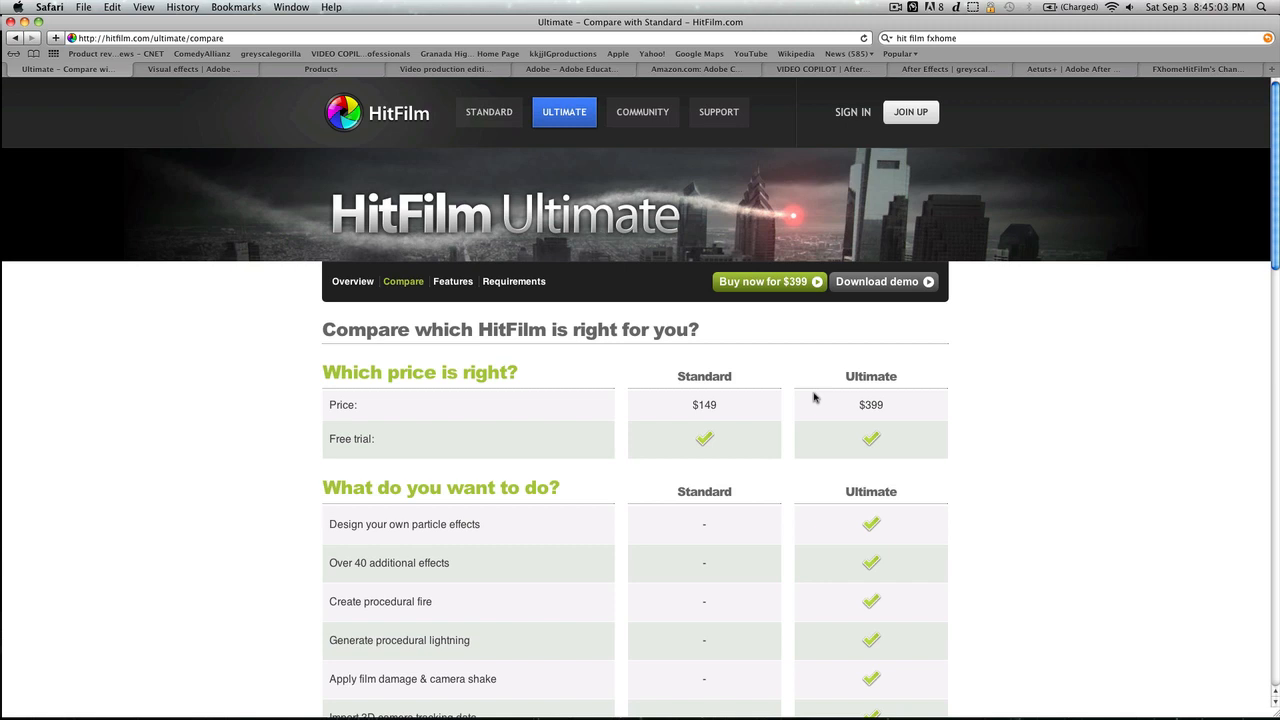
pyautogui.moveTo(725, 376)
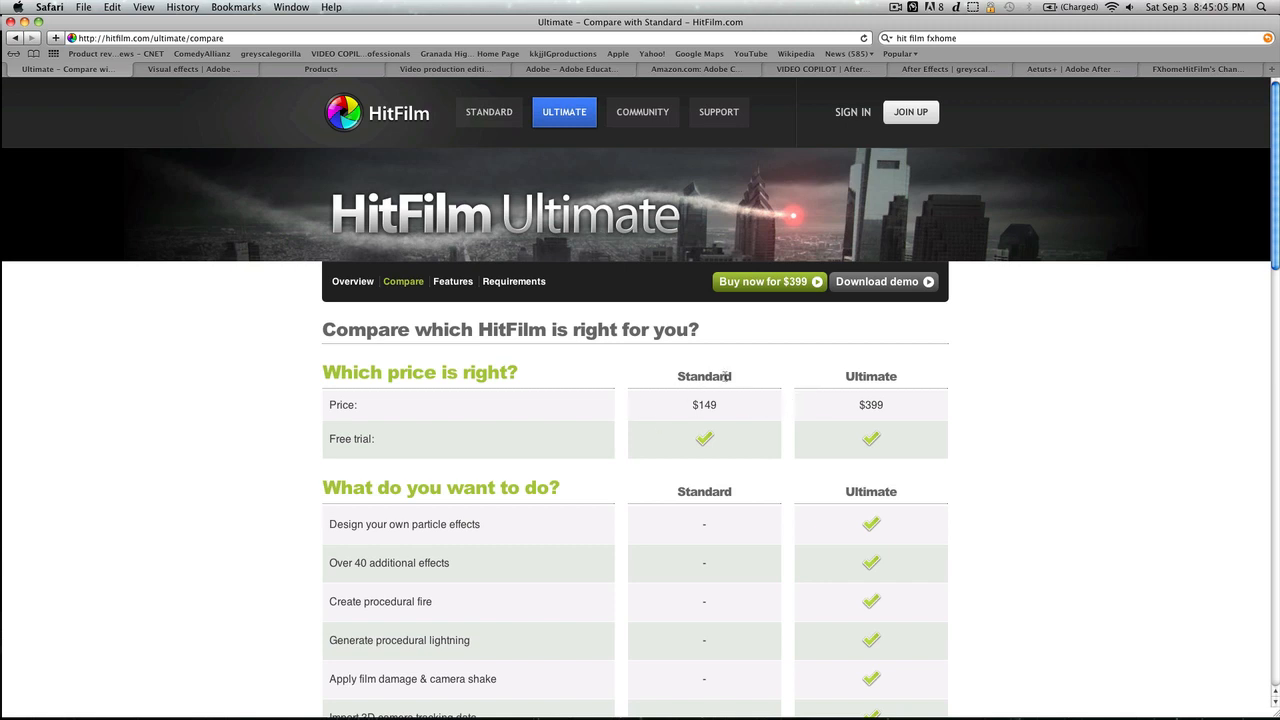
pyautogui.moveTo(709, 404)
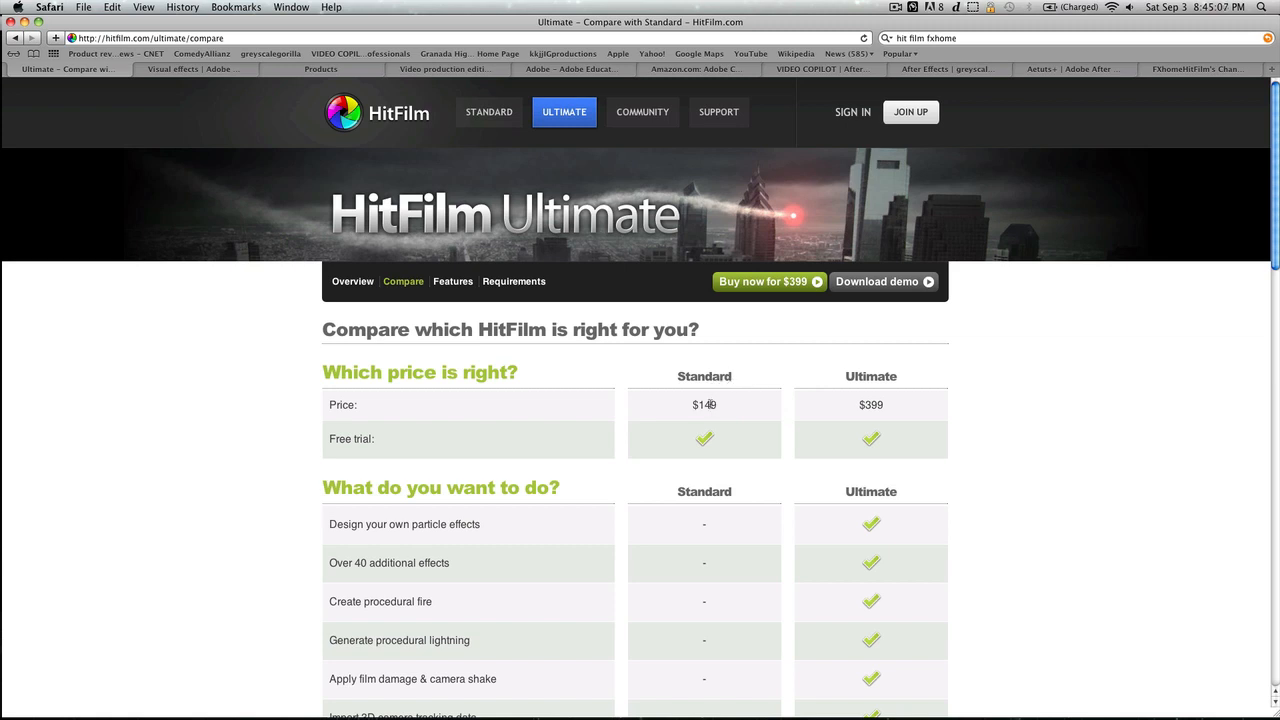
pyautogui.moveTo(735, 572)
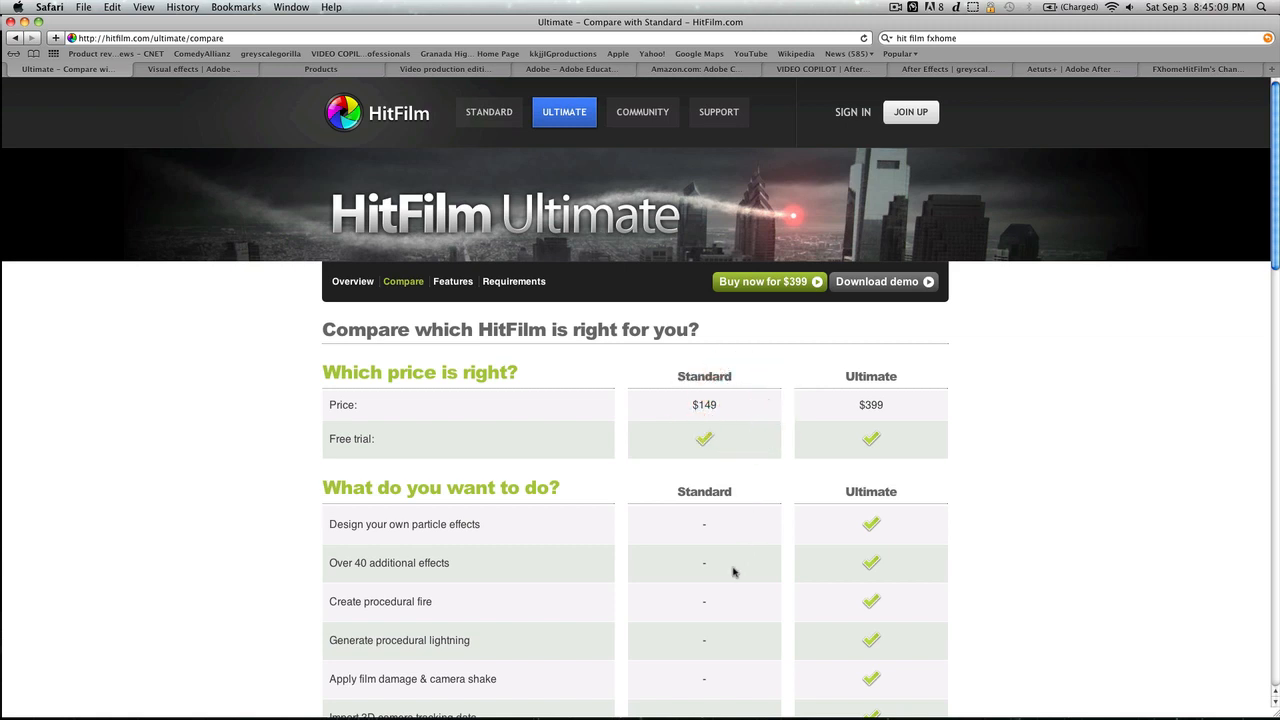
pyautogui.moveTo(719, 540)
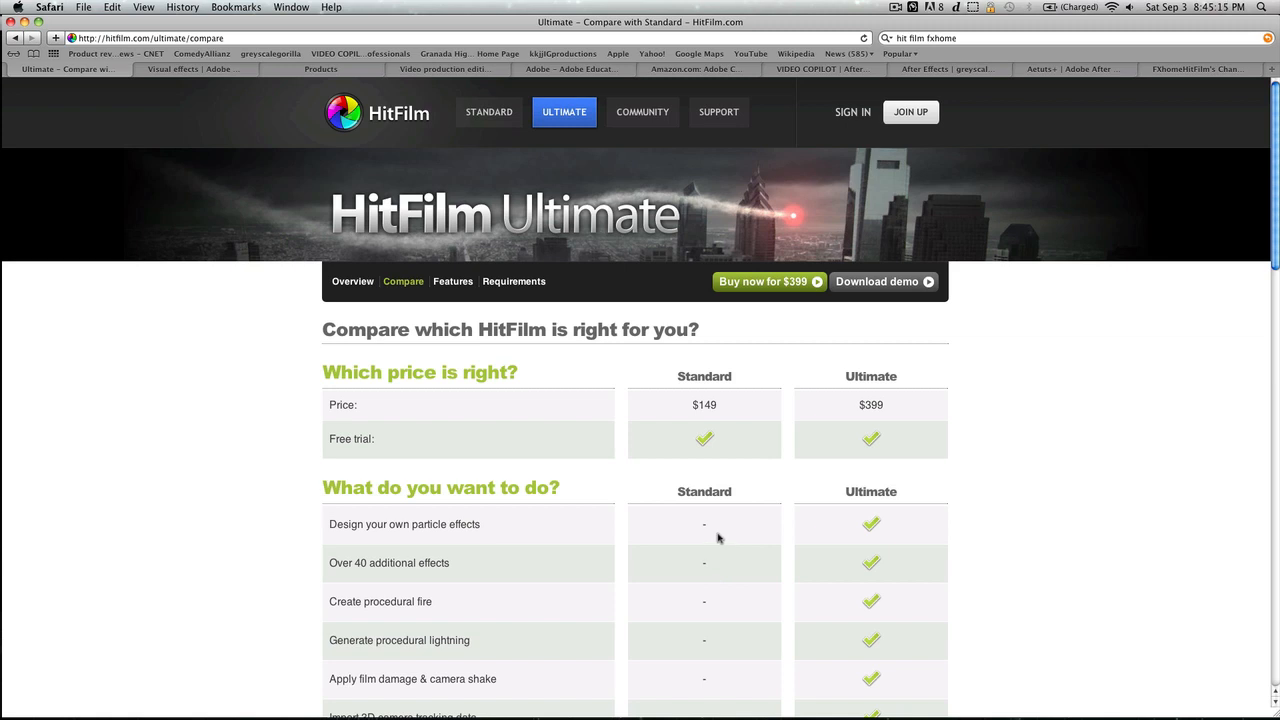
pyautogui.moveTo(704, 382)
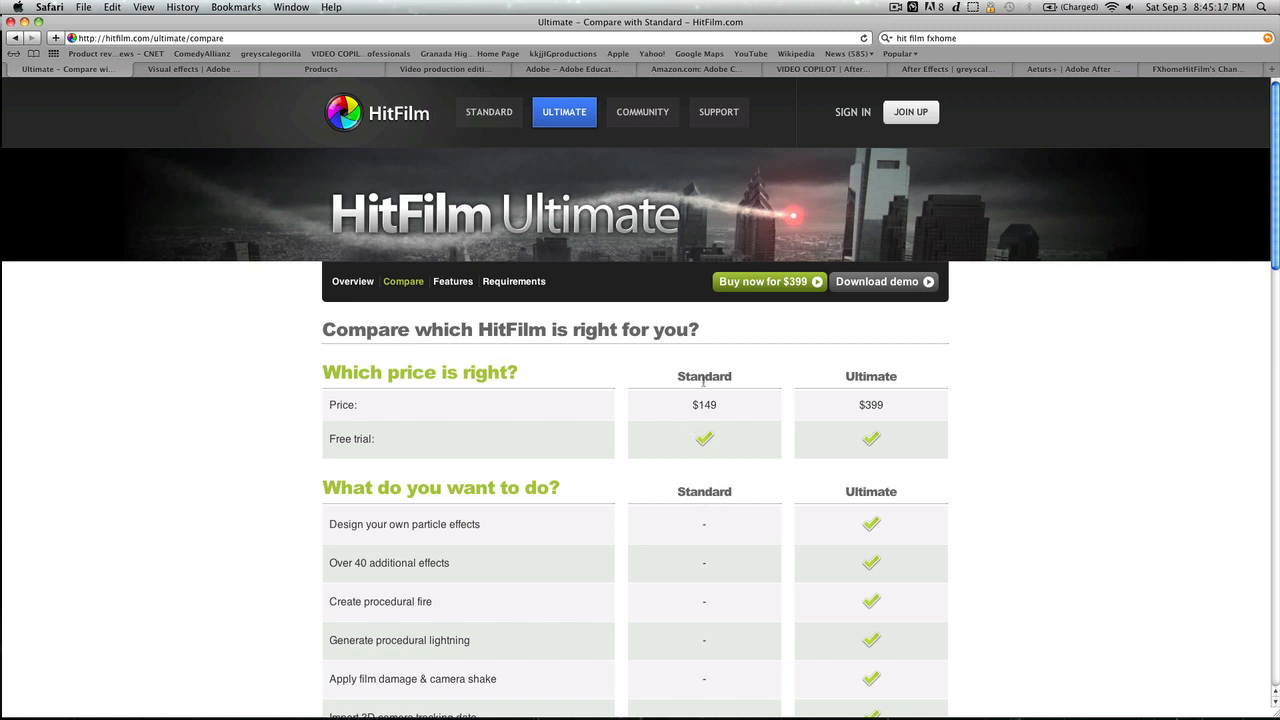
# - Scroll through the current page and switch to the 'Visual effects | Adobe' tab
pyautogui.scroll(-3)
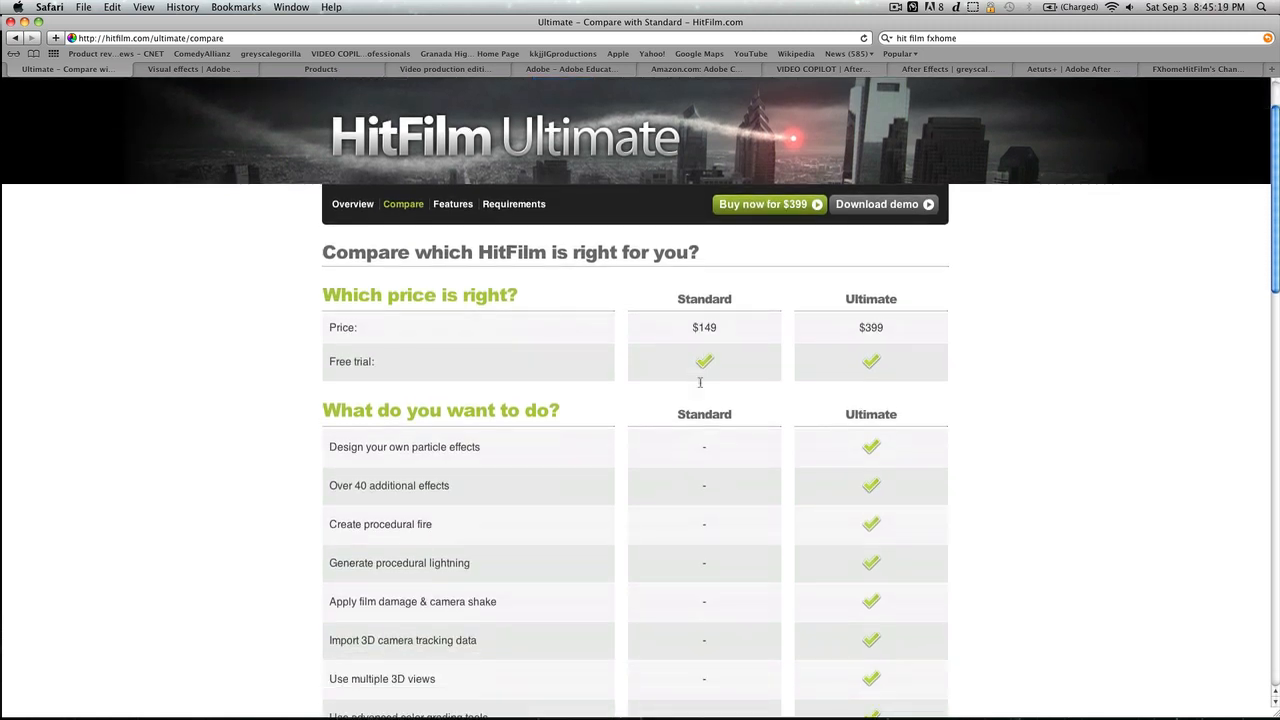
pyautogui.scroll(-3)
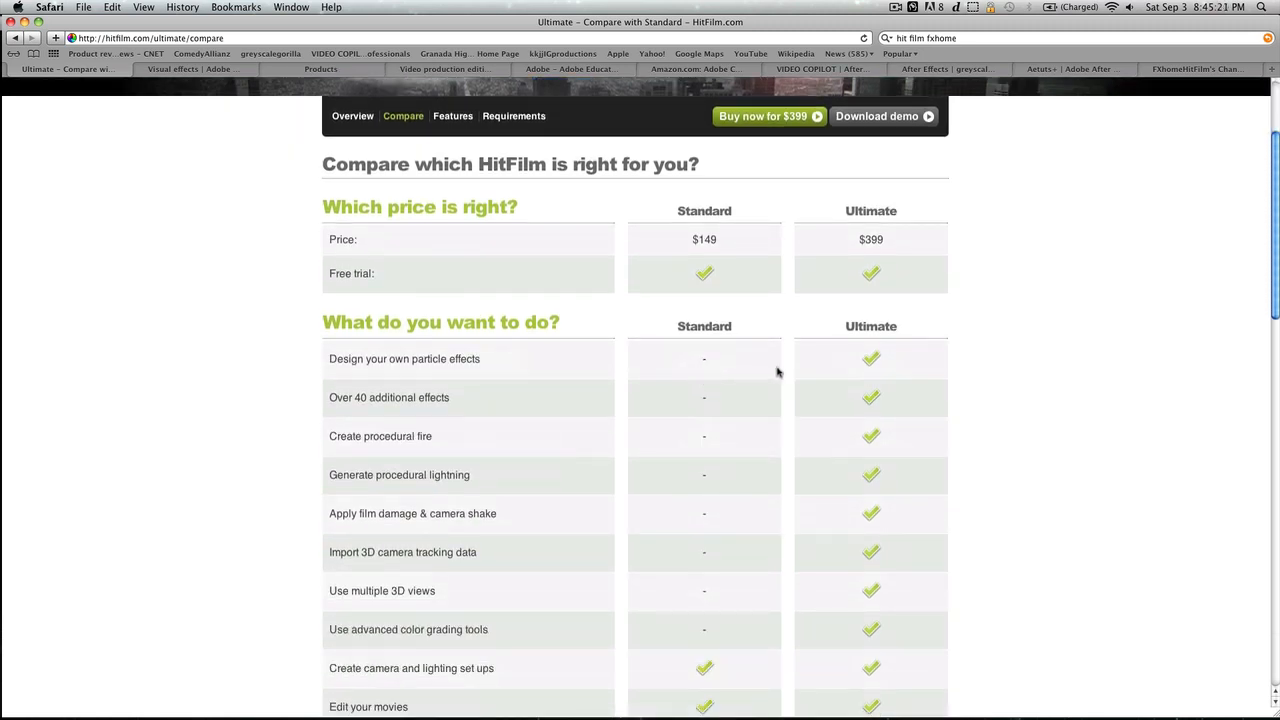
pyautogui.scroll(-3)
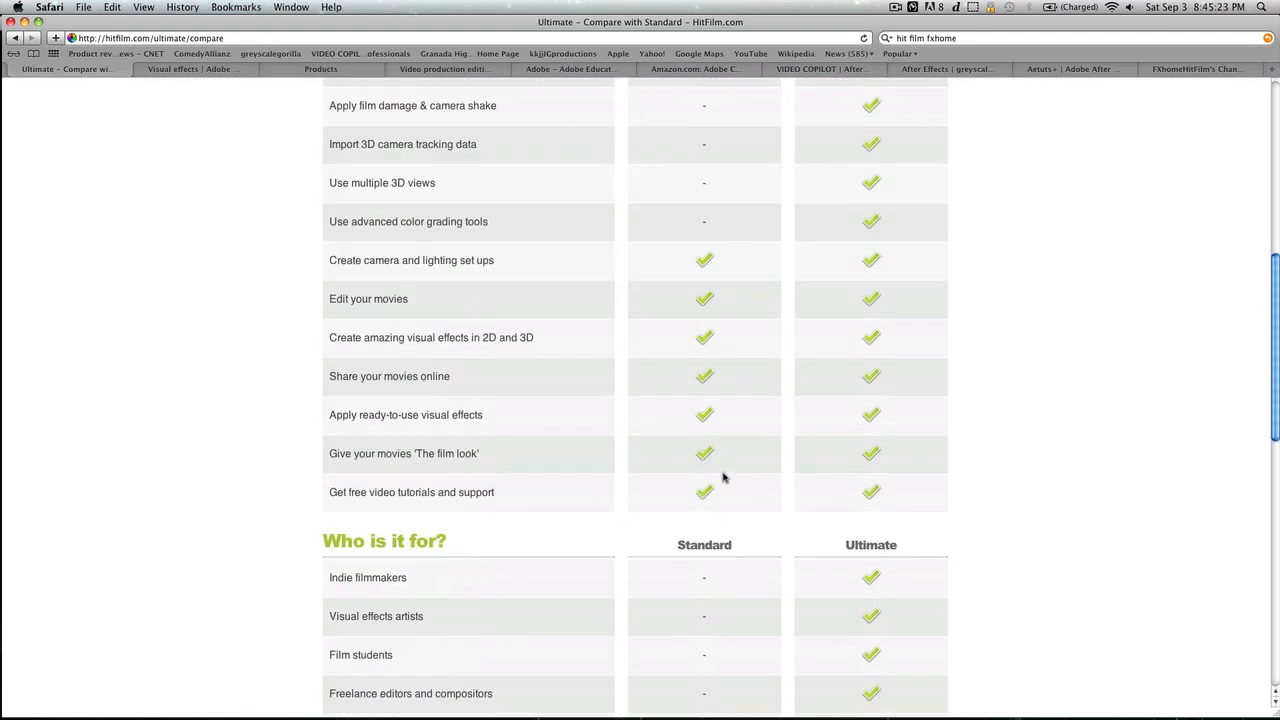
pyautogui.scroll(-3)
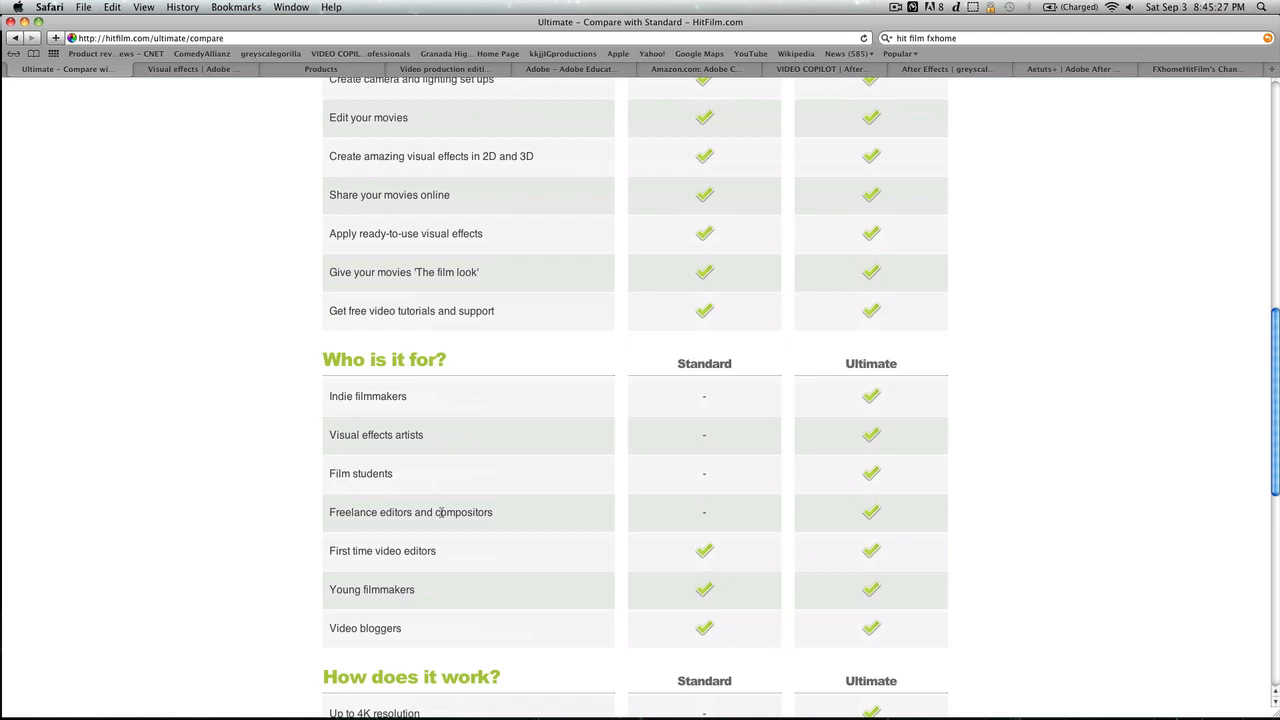
pyautogui.scroll(3)
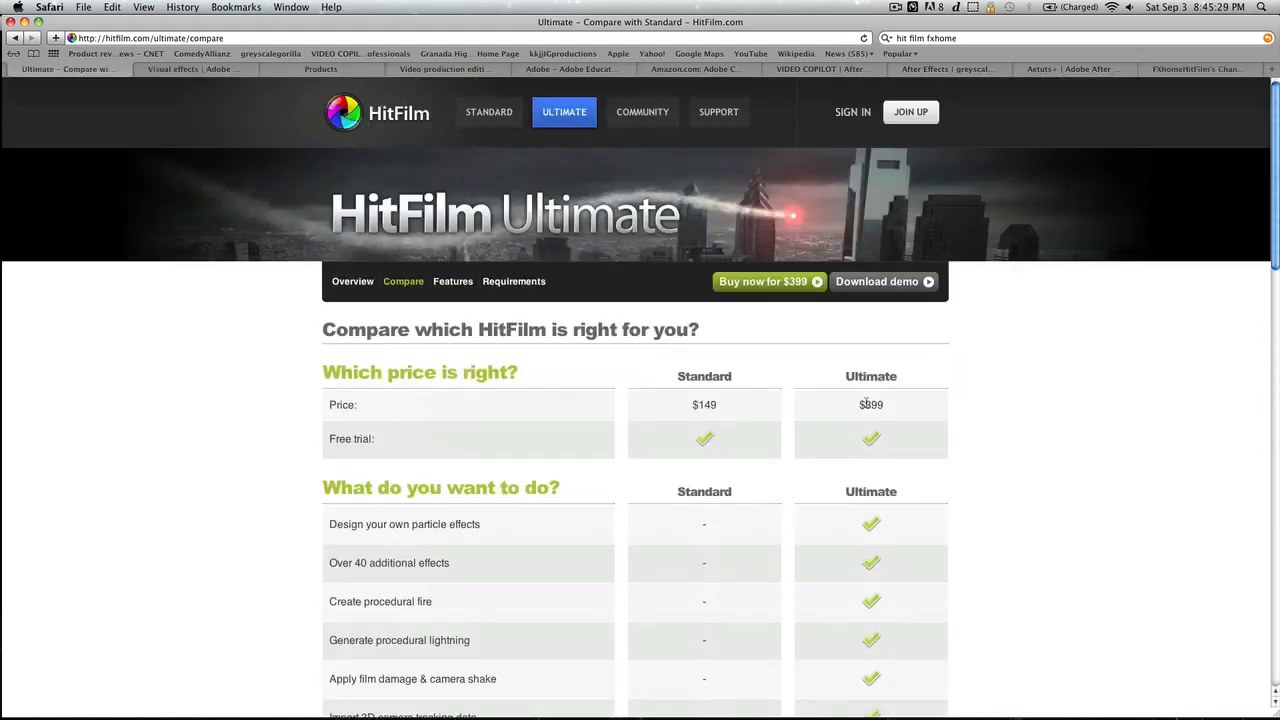
pyautogui.click(1007, 372)
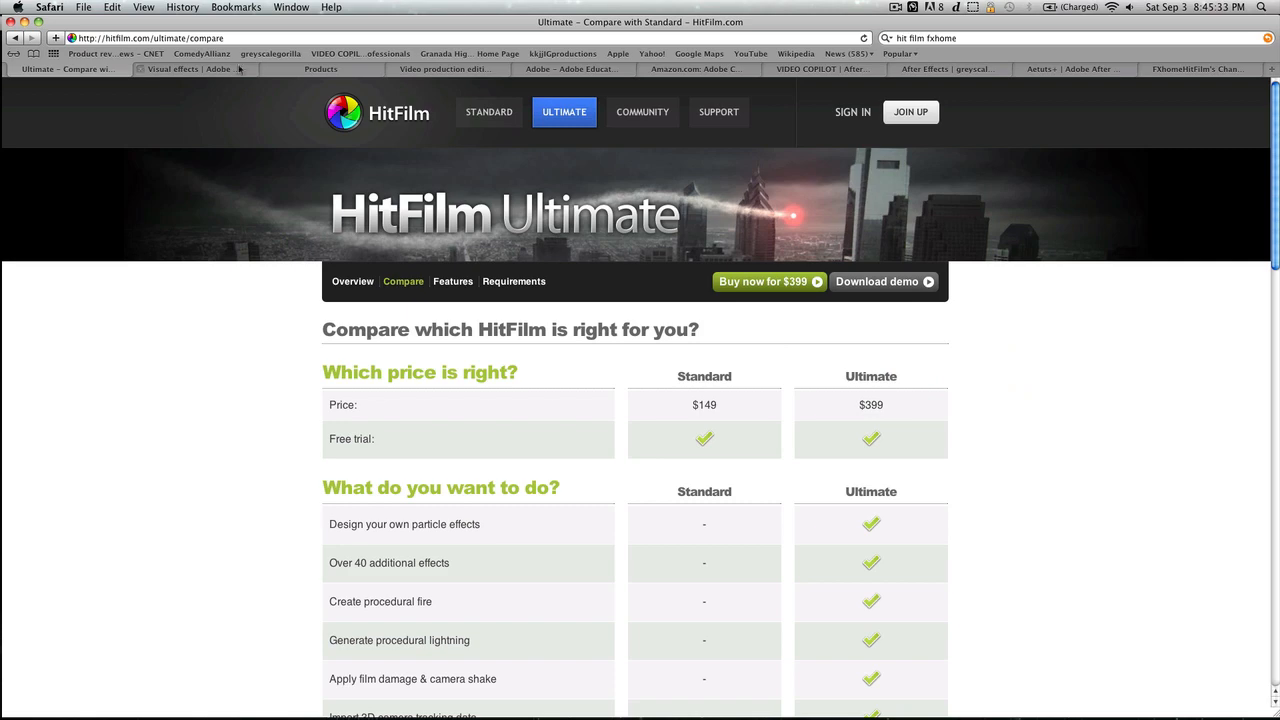
pyautogui.click(190, 69)
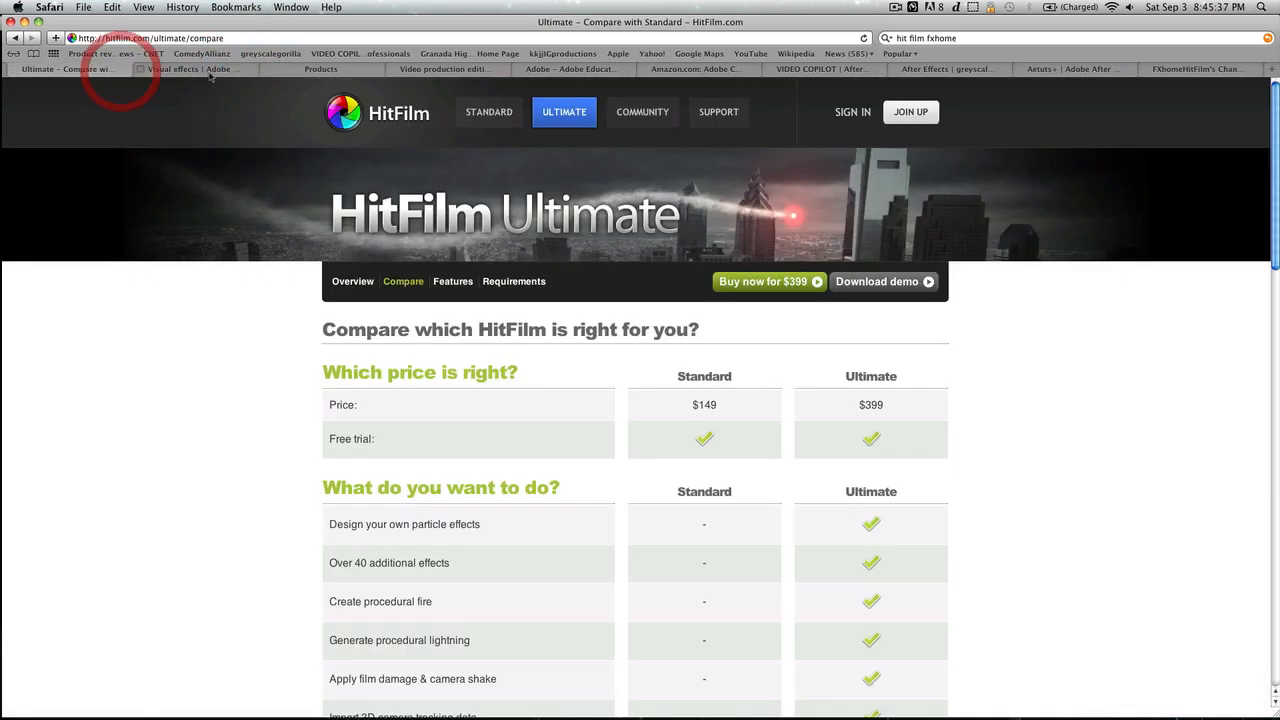
# - View After Effects CS5.5 at US $999, then the $449 Education Store Production Premium page
pyautogui.click(175, 69)
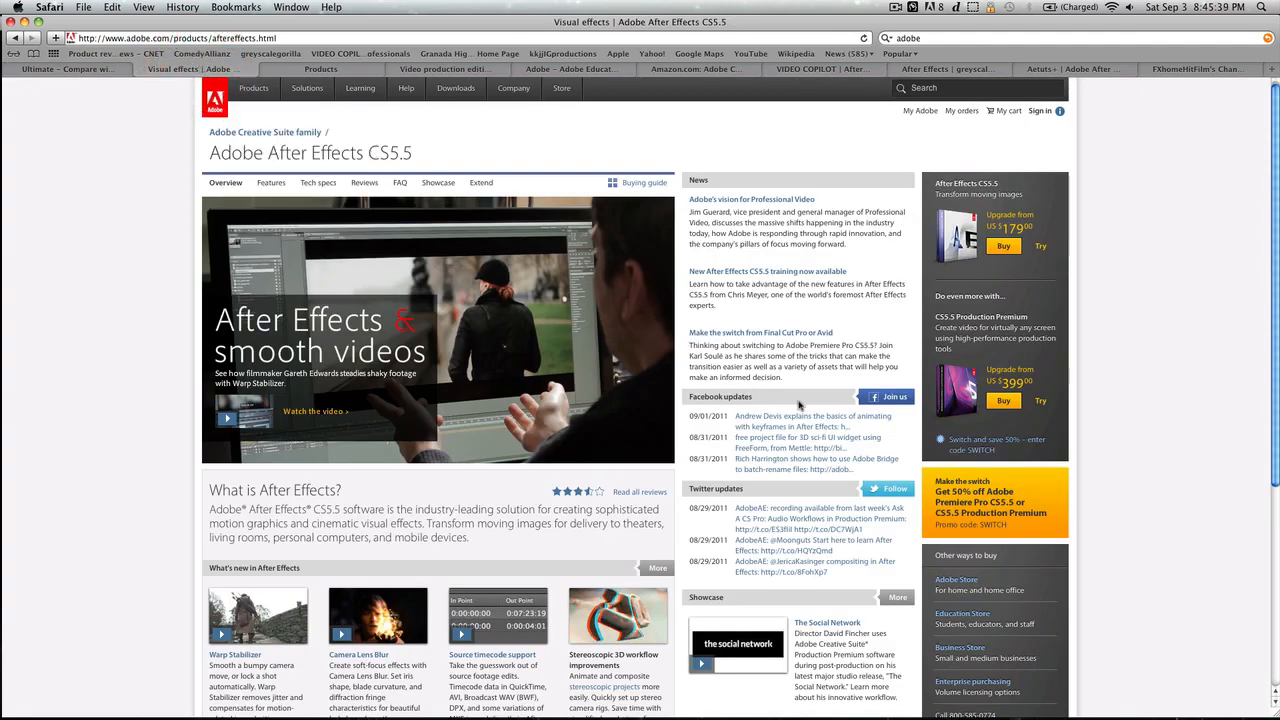
pyautogui.moveTo(460, 120)
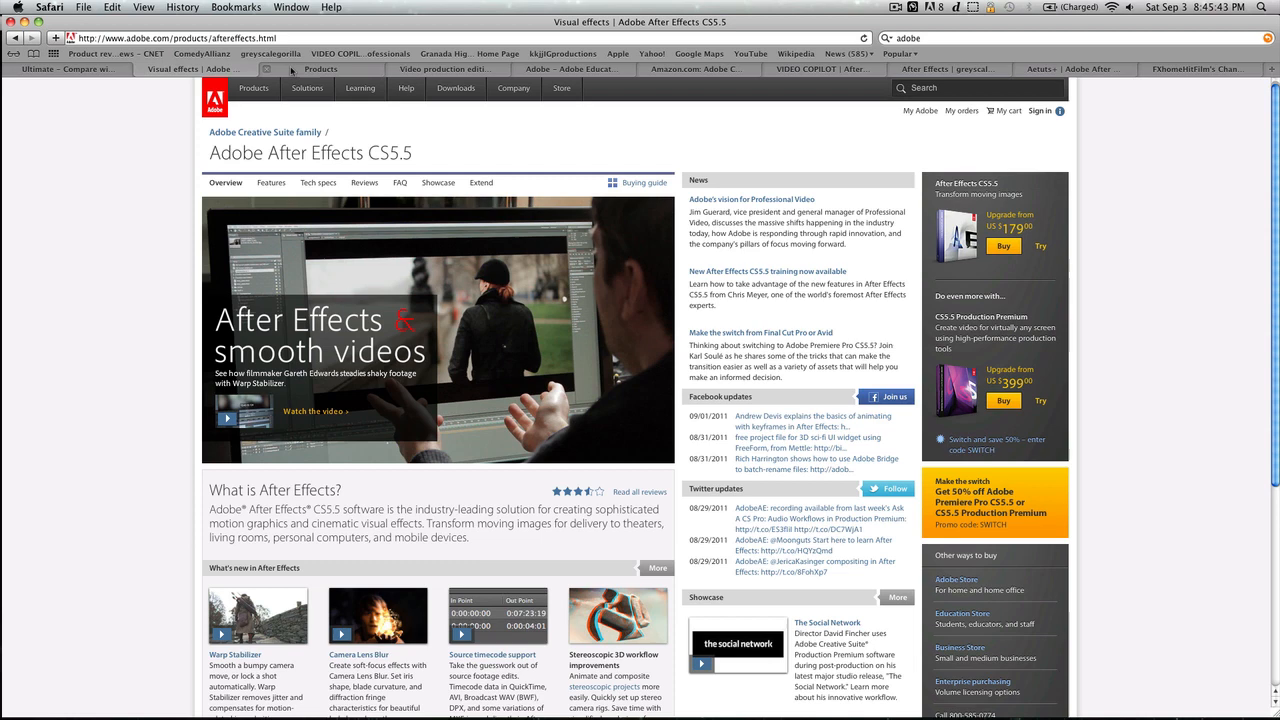
pyautogui.moveTo(303, 70)
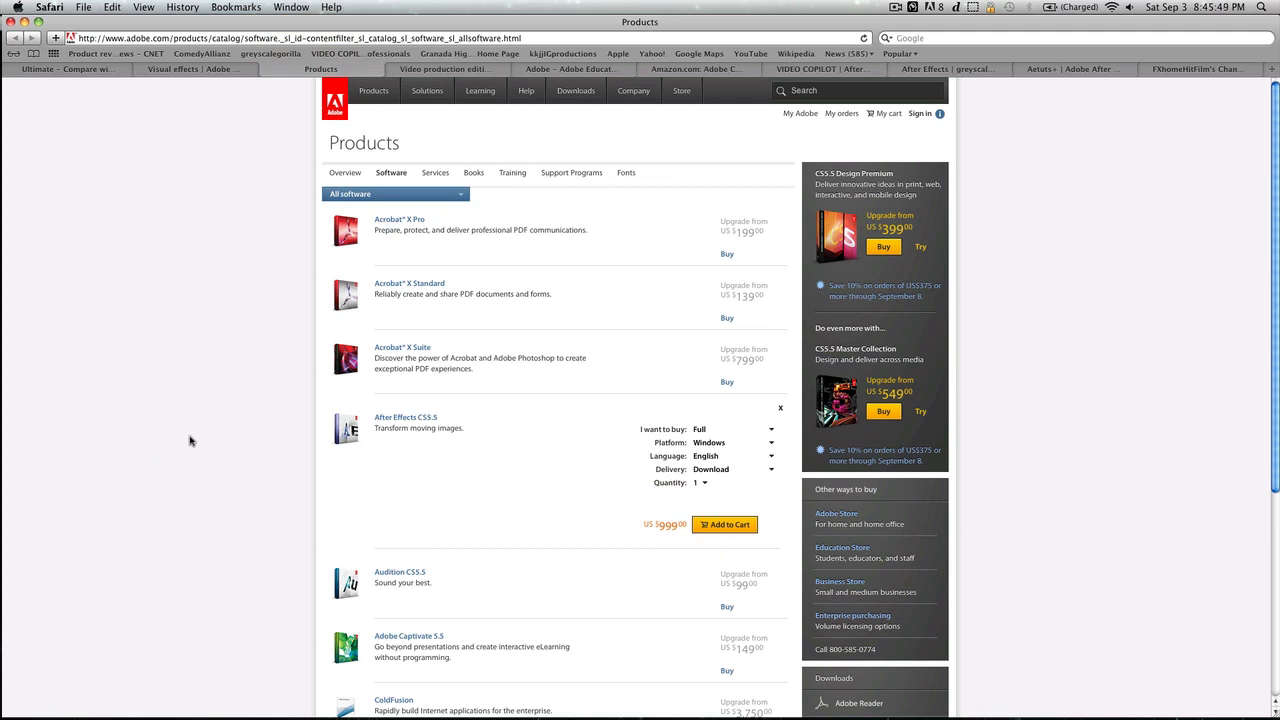
pyautogui.moveTo(109, 70)
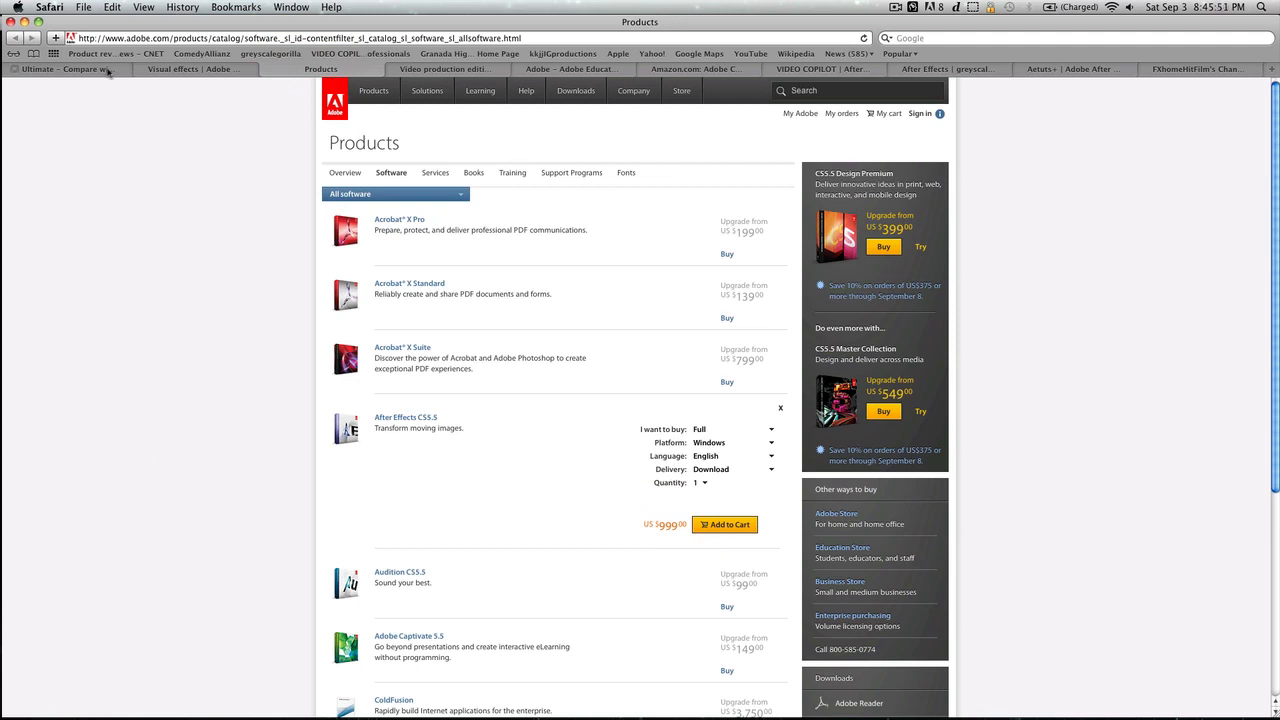
pyautogui.click(65, 69)
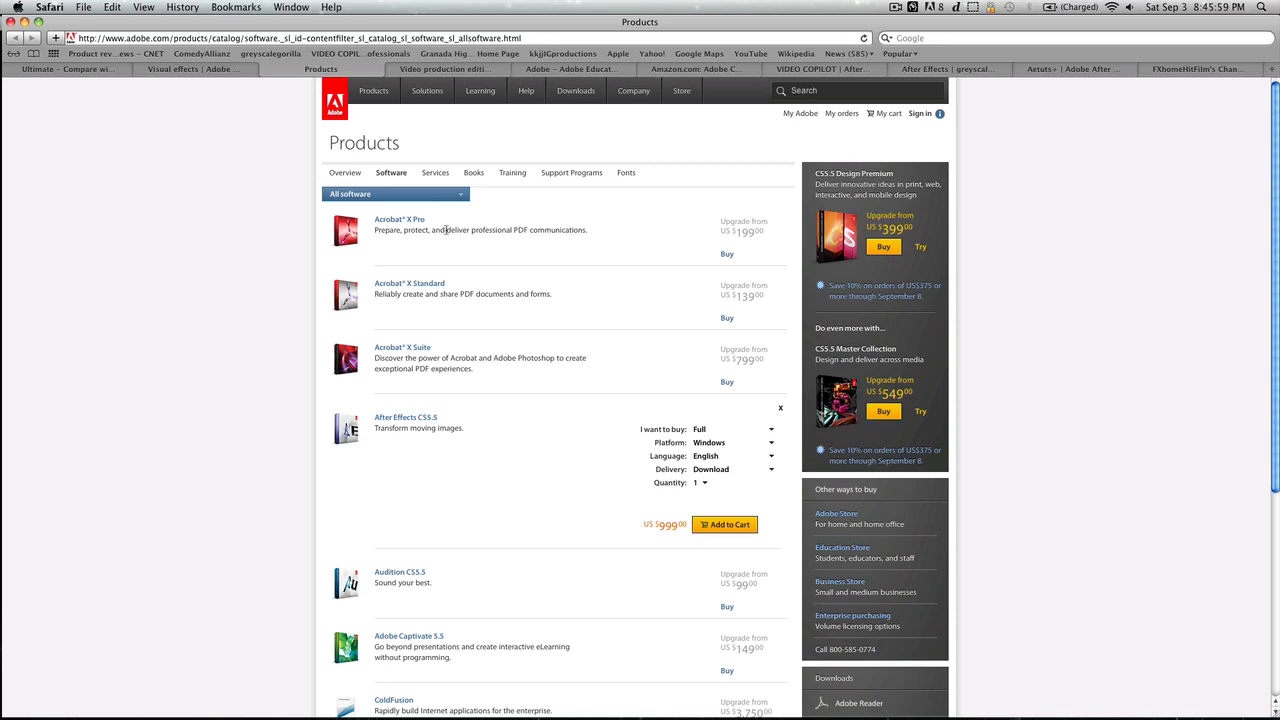
pyautogui.click(445, 68)
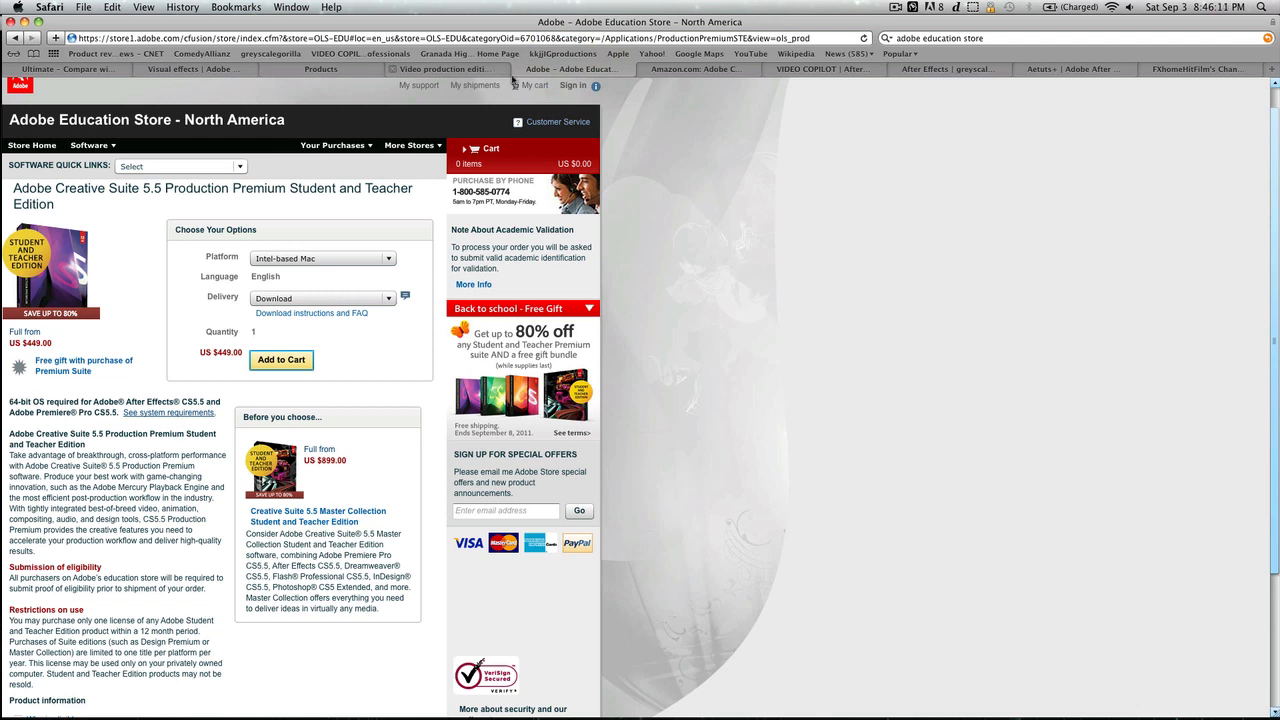
pyautogui.moveTo(611, 281)
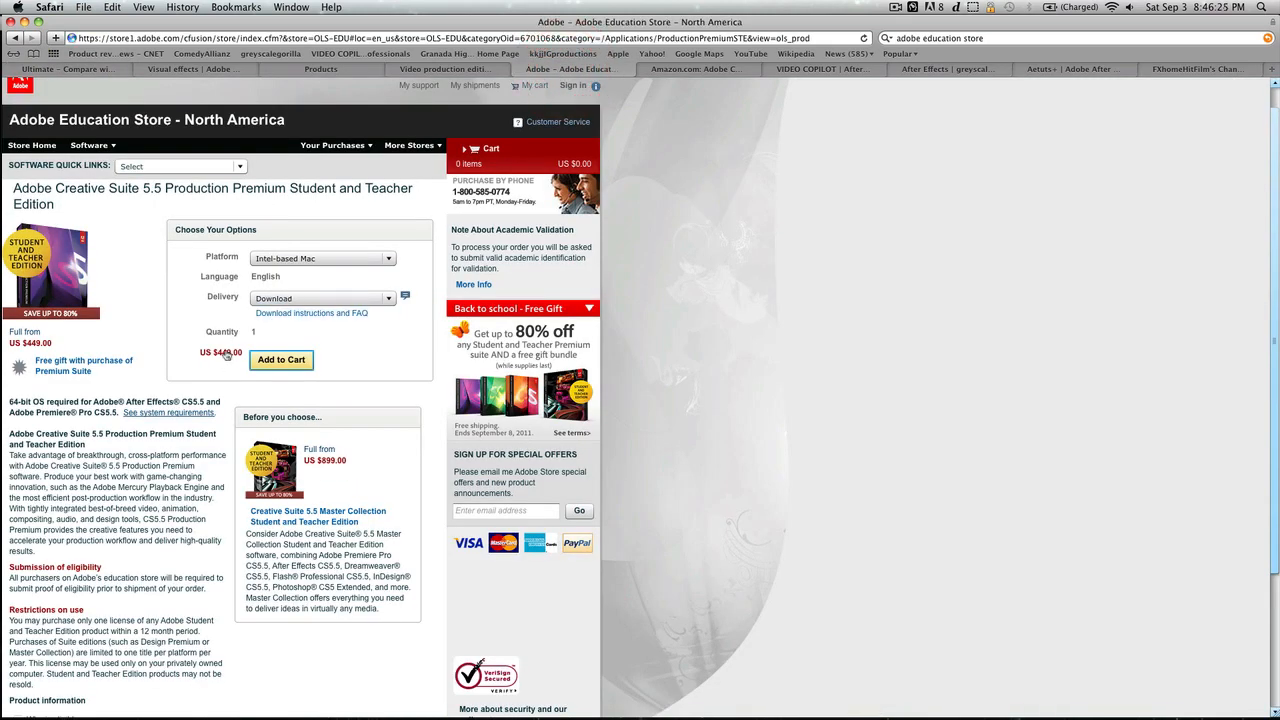
pyautogui.moveTo(730, 258)
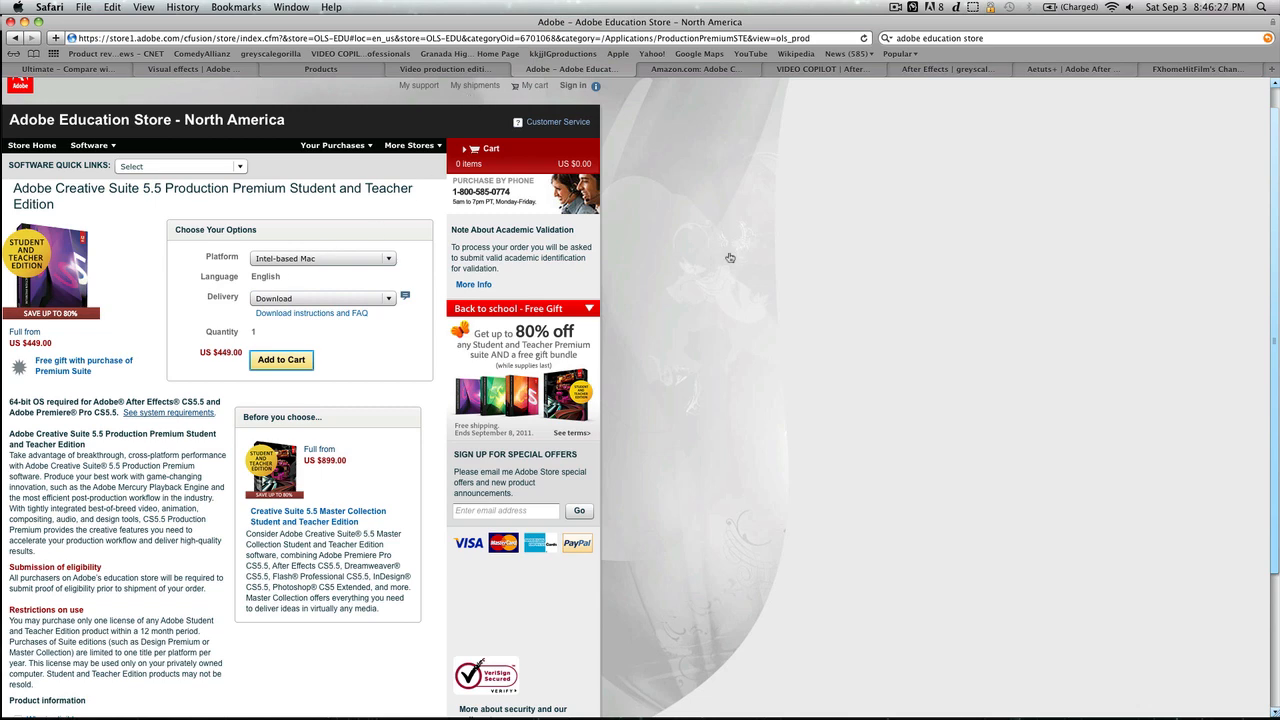
pyautogui.moveTo(392, 96)
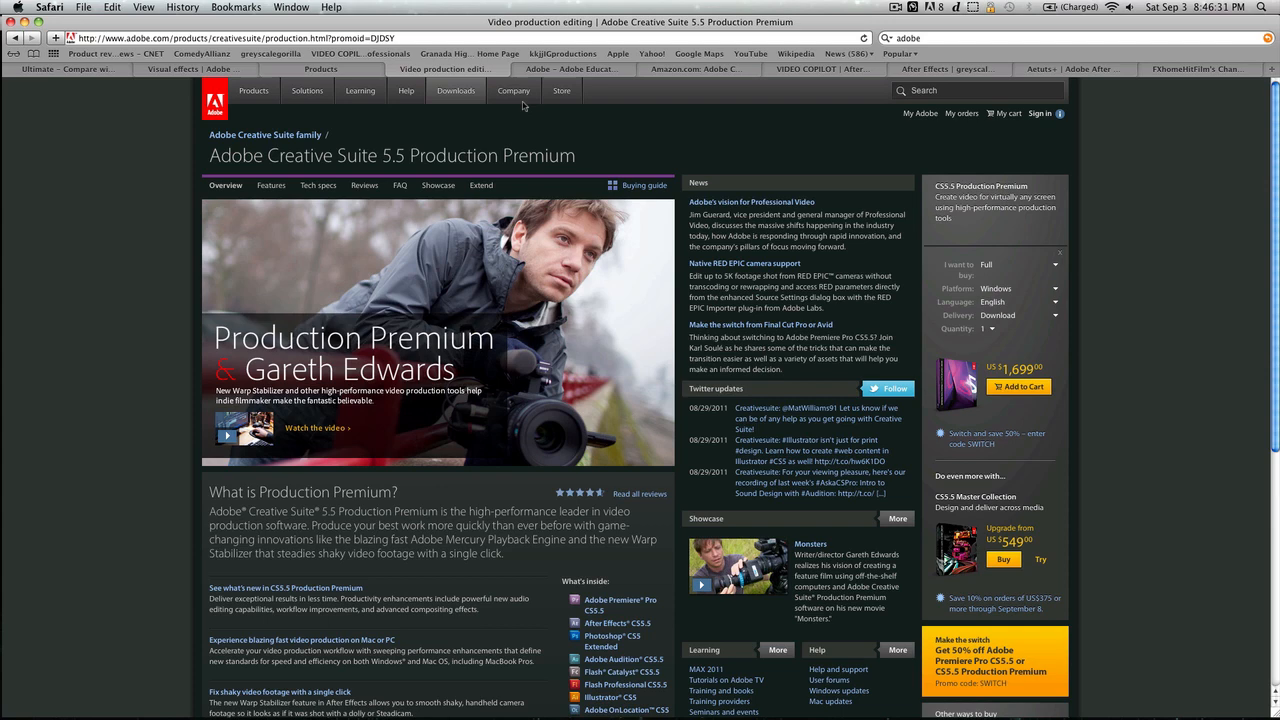
# - Revisit the Adobe Education Store listing, then bring up Amazon's $429 Production Premium listing
pyautogui.scroll(-3)
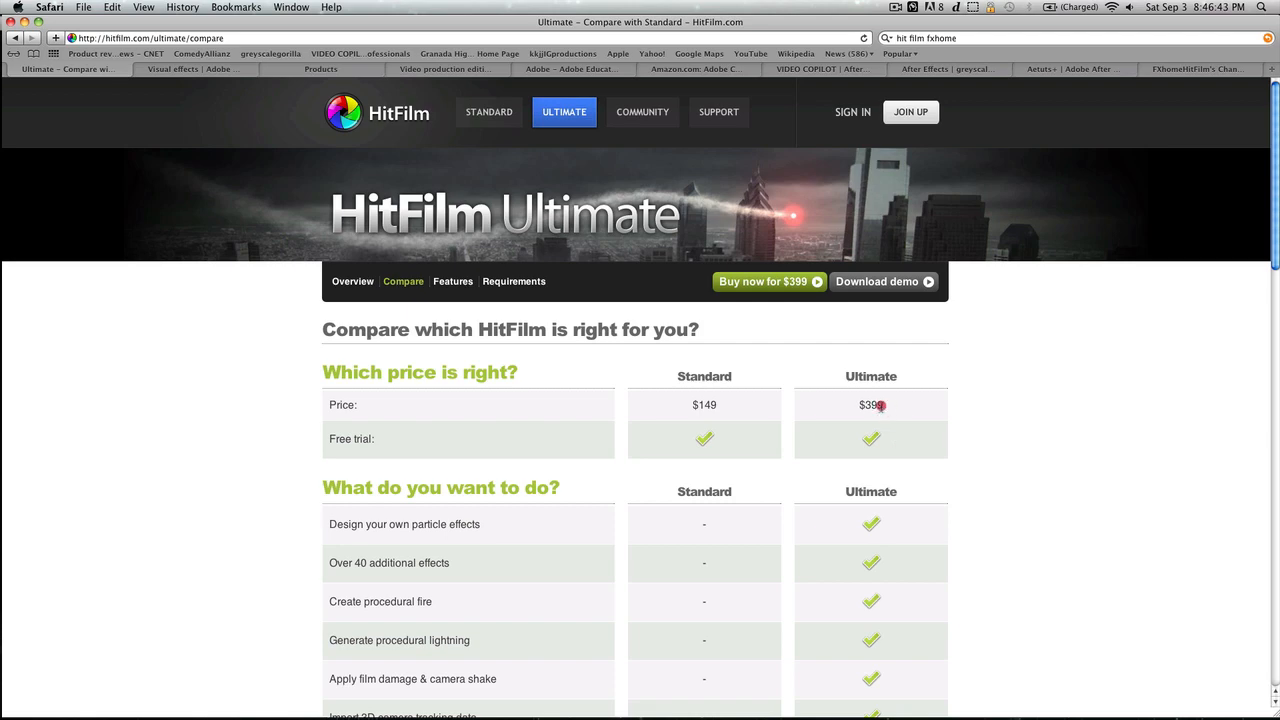
pyautogui.click(570, 68)
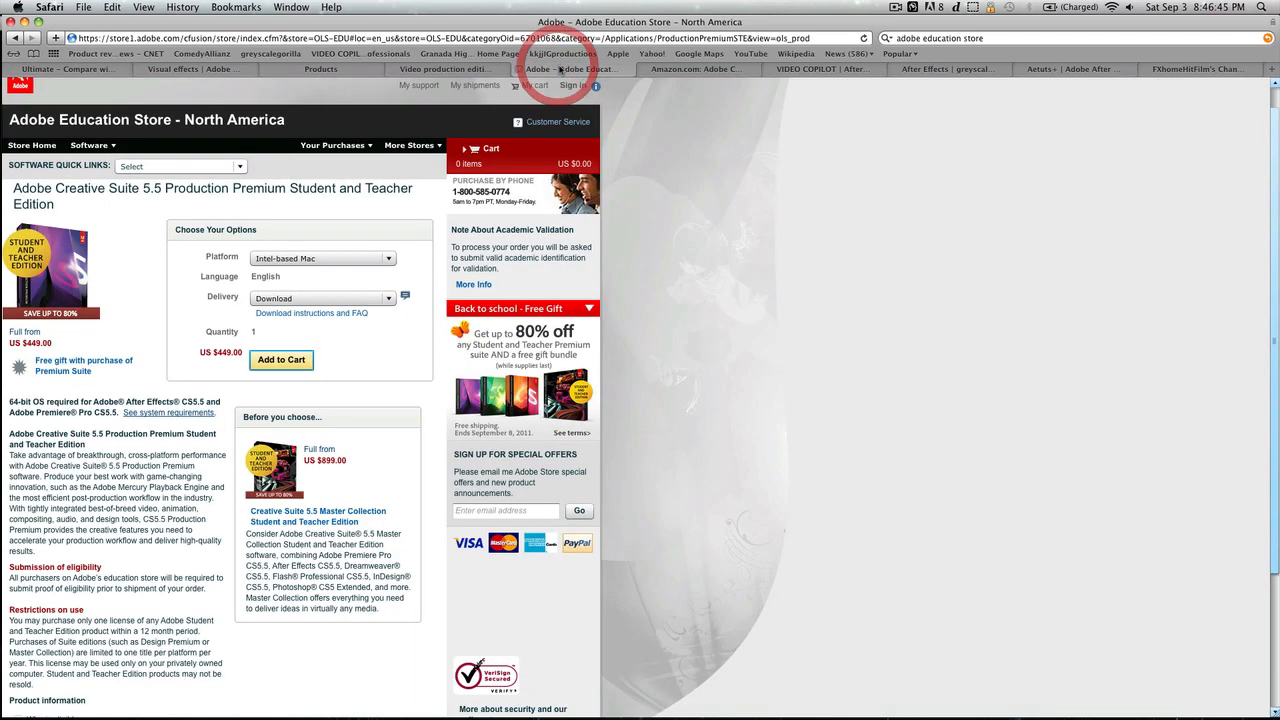
pyautogui.click(693, 69)
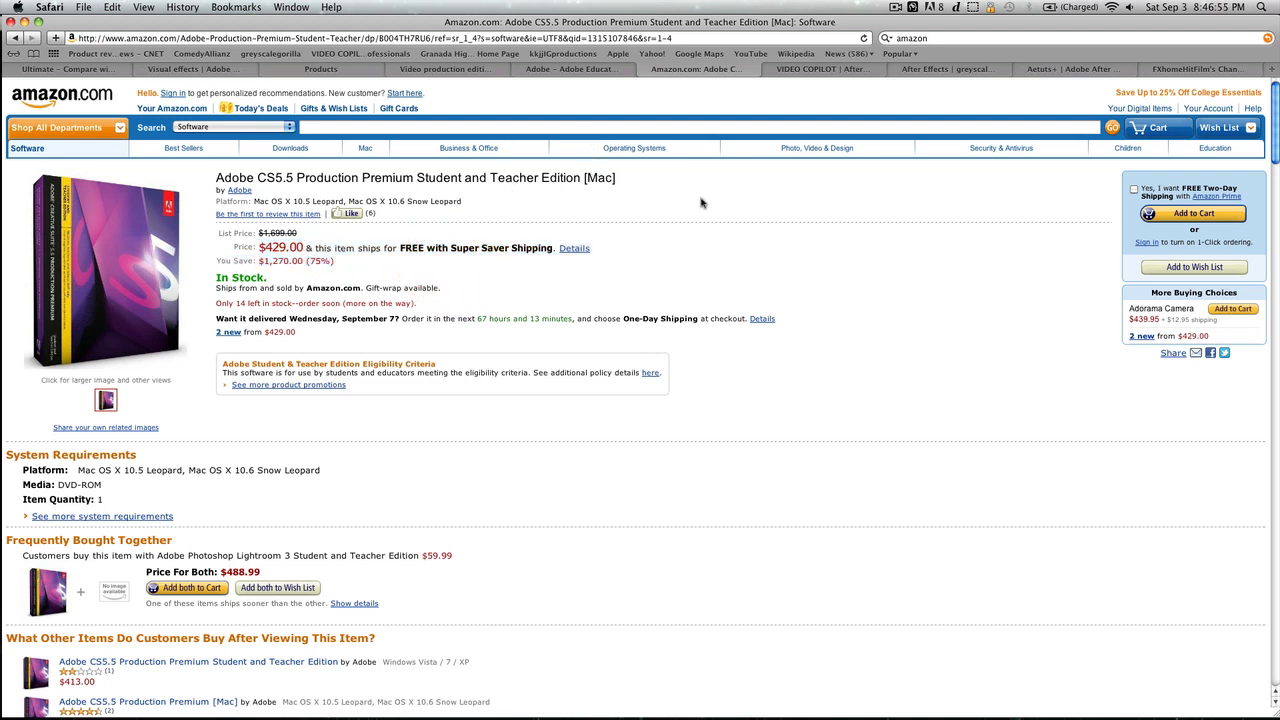
pyautogui.moveTo(330, 232)
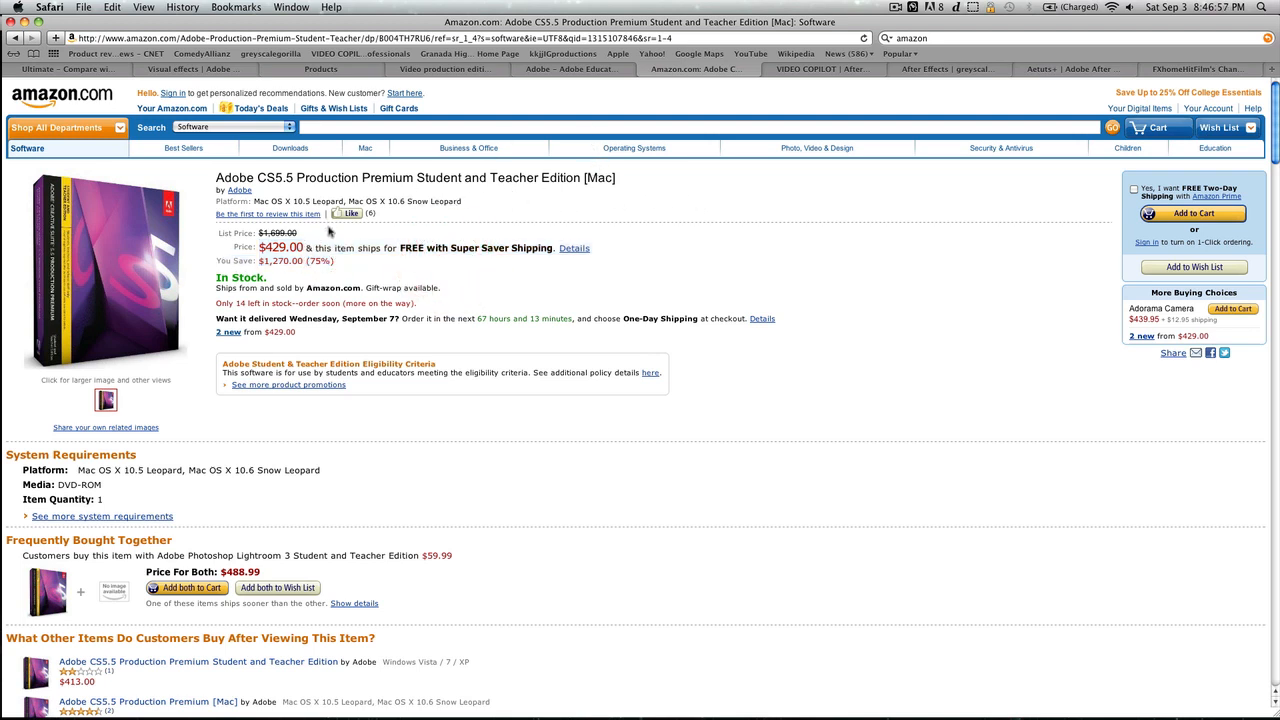
pyautogui.moveTo(615, 194)
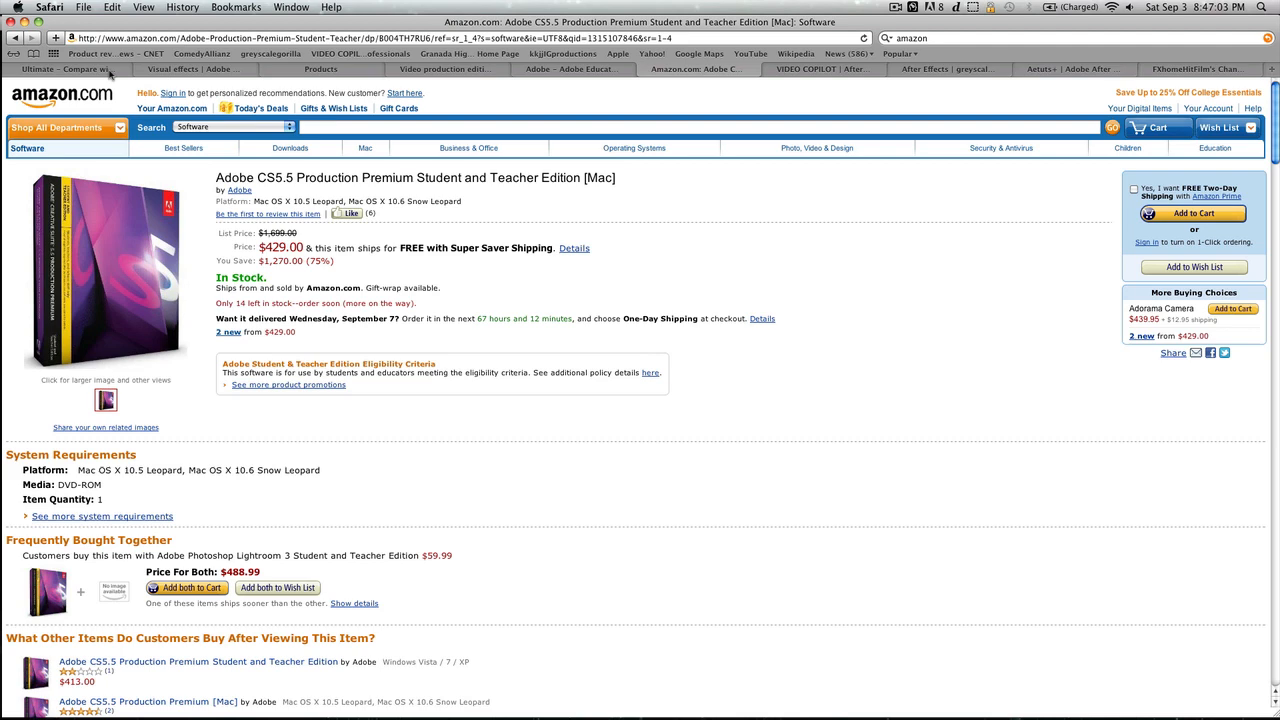
# - Review Amazon's $429 student listing, then scroll the Video Copilot tutorials home page
pyautogui.click(725, 69)
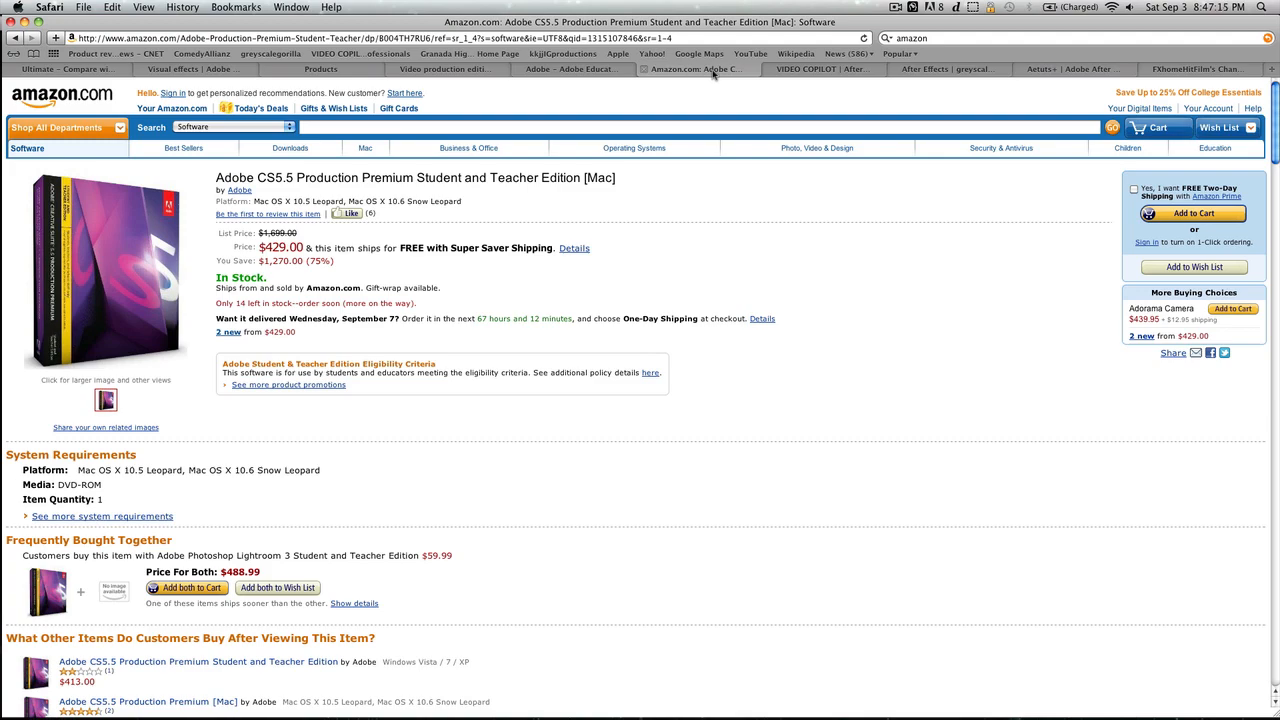
pyautogui.click(820, 69)
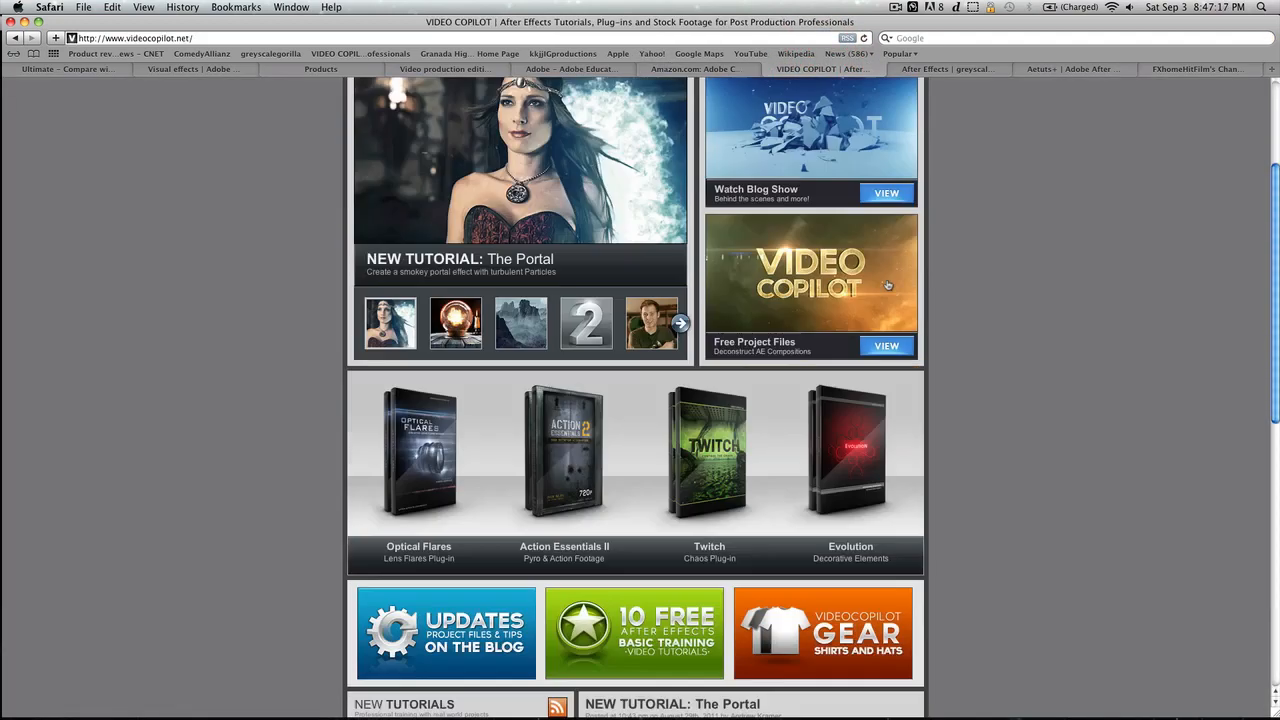
pyautogui.scroll(-3)
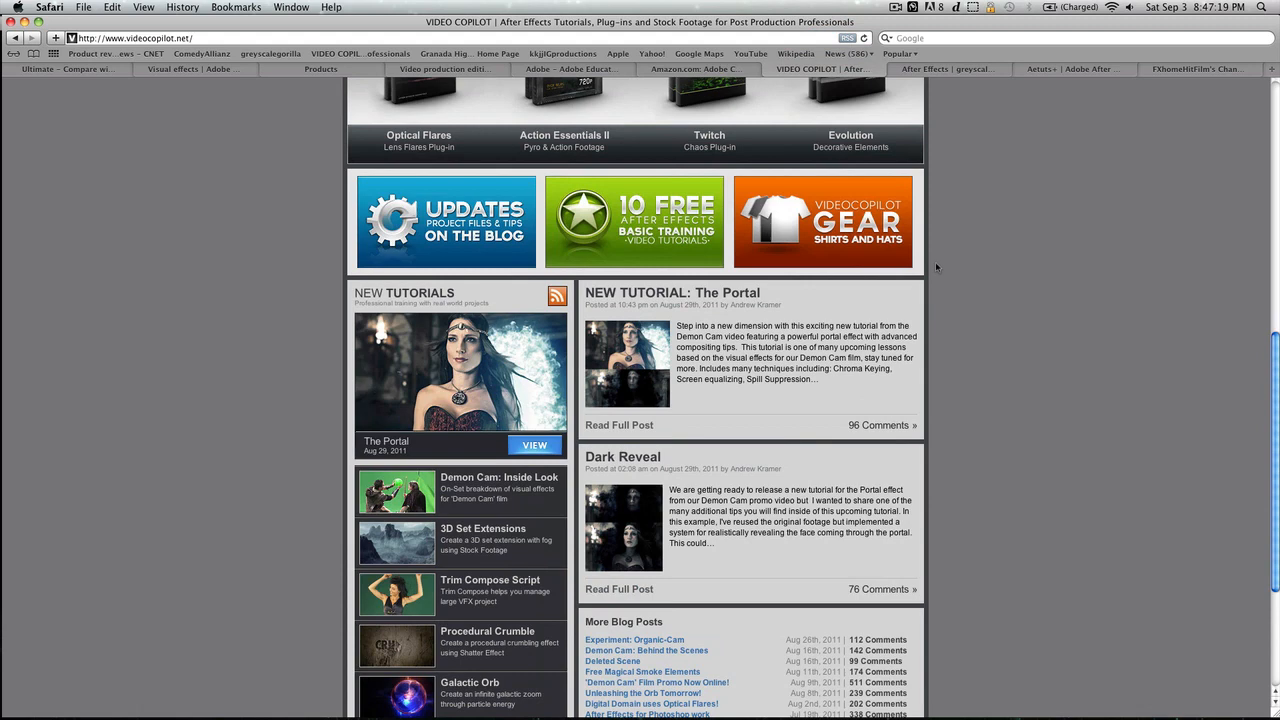
pyautogui.scroll(3)
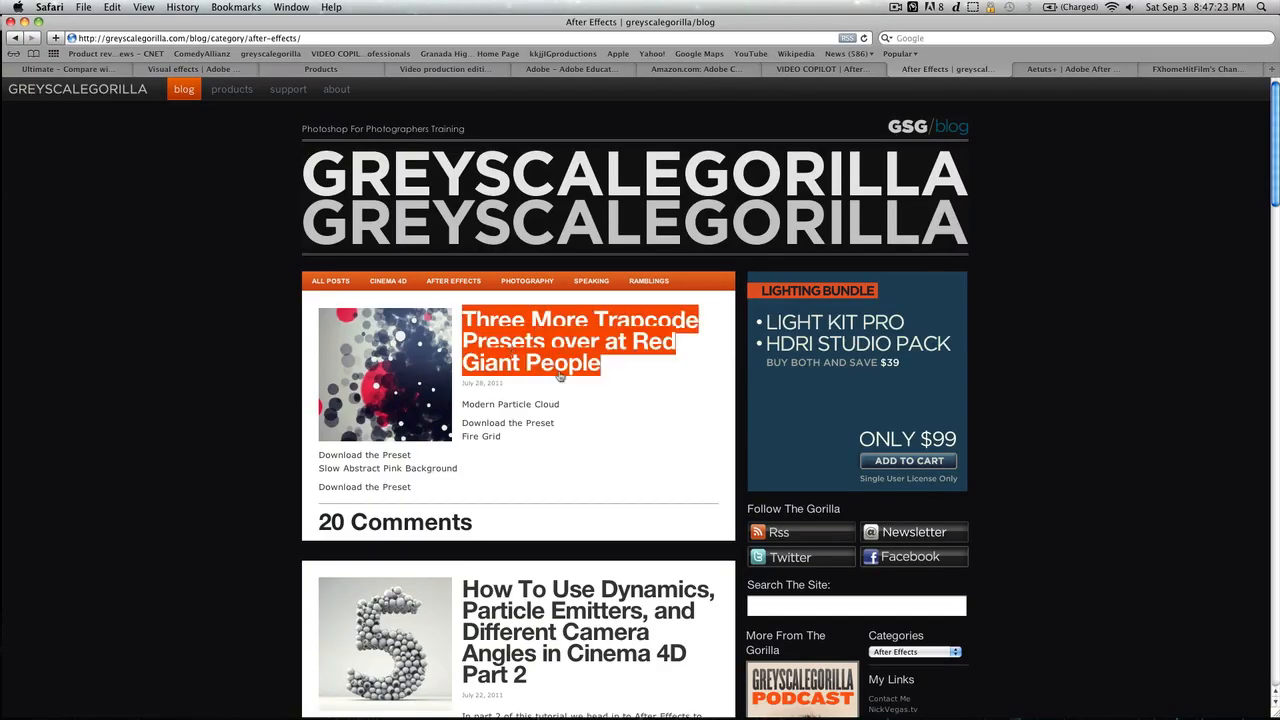
pyautogui.moveTo(1088, 204)
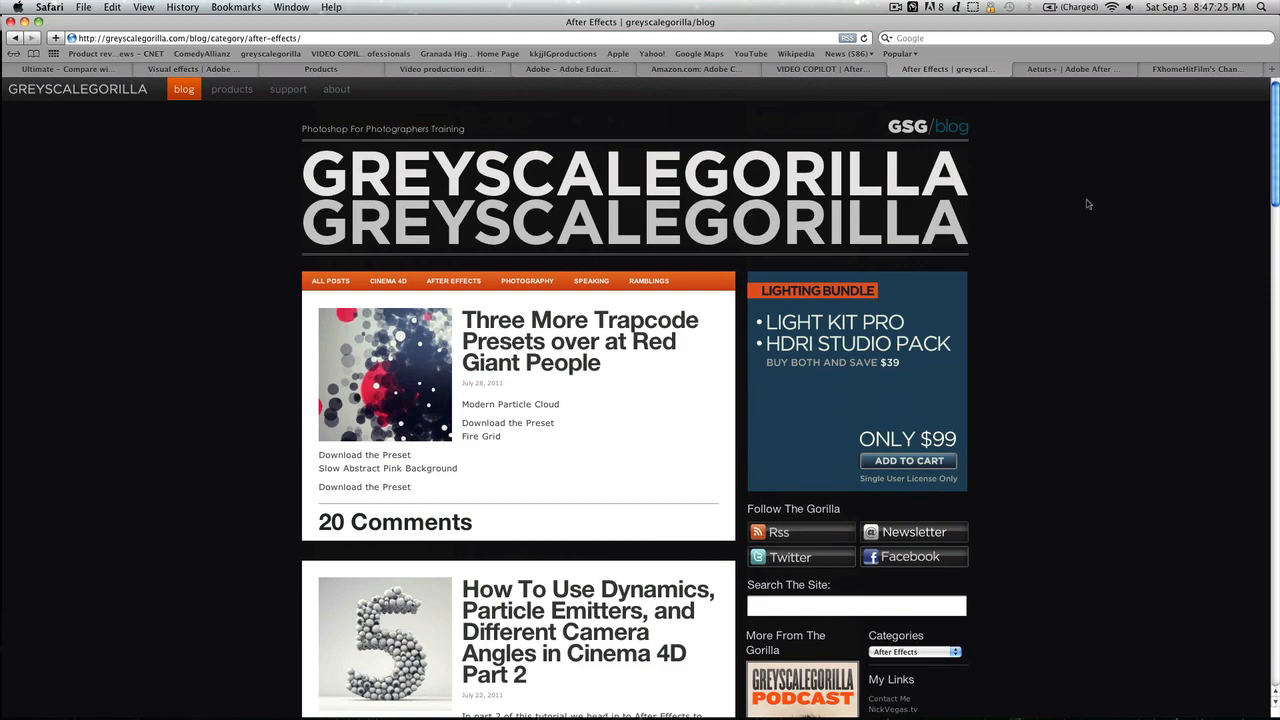
# - Scroll through the Aetuts+ tutorials site, then move to FXhome's HitFilm YouTube channel
pyautogui.click(1070, 68)
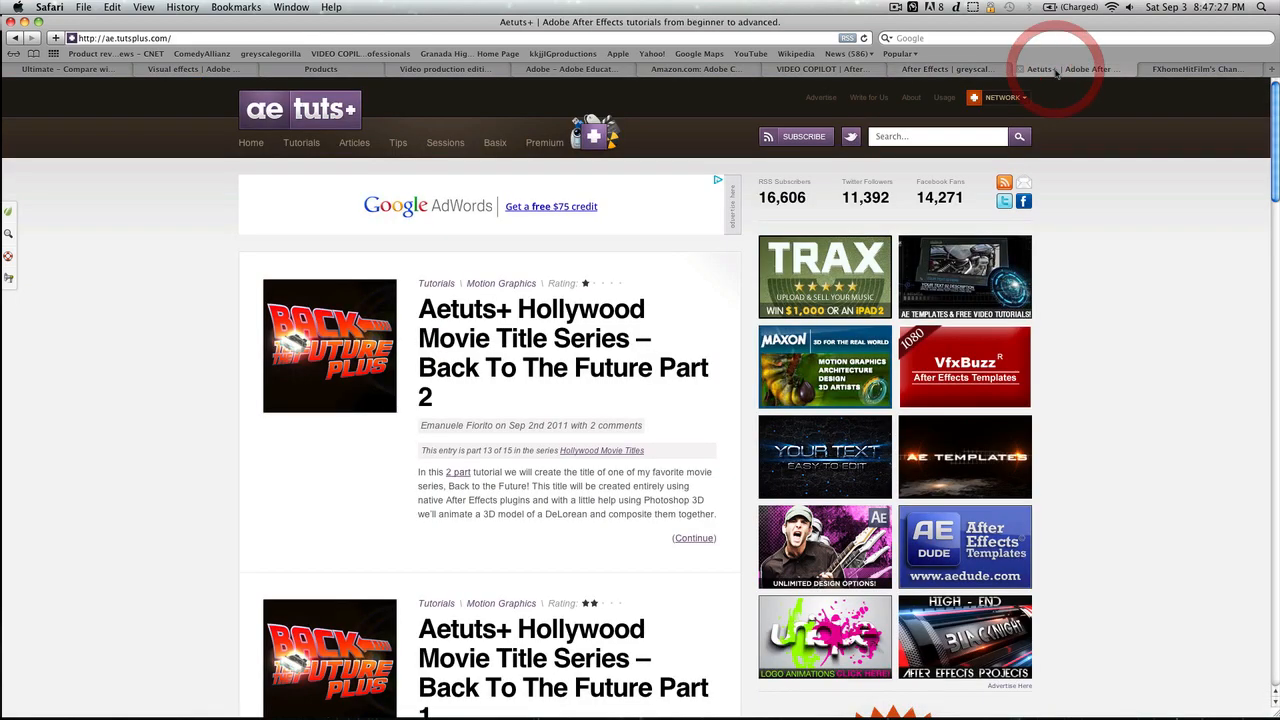
pyautogui.scroll(-3)
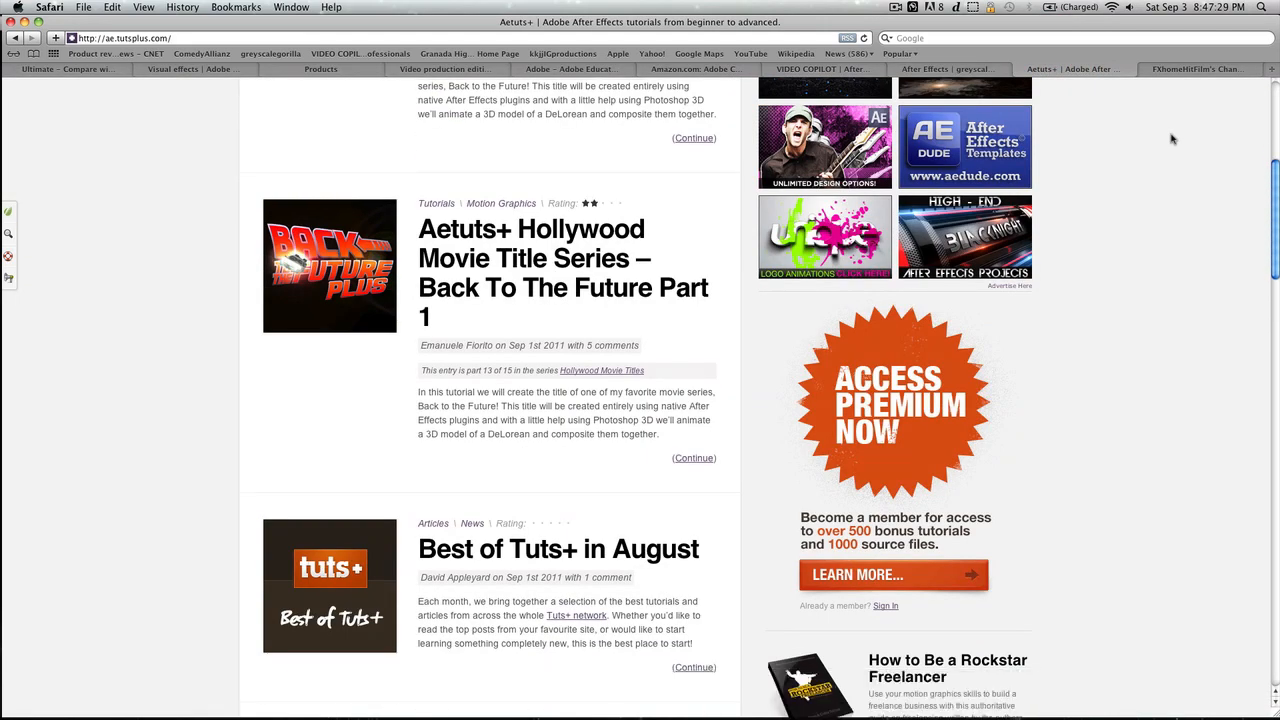
pyautogui.scroll(3)
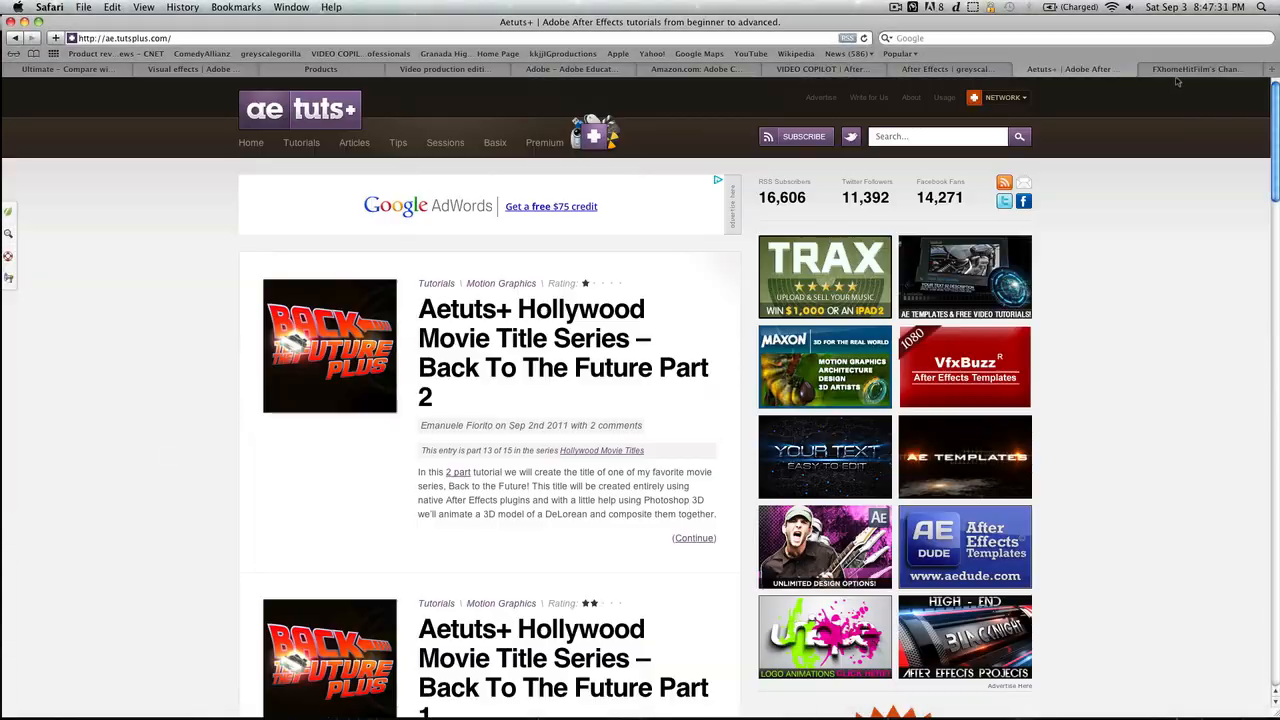
pyautogui.click(1197, 69)
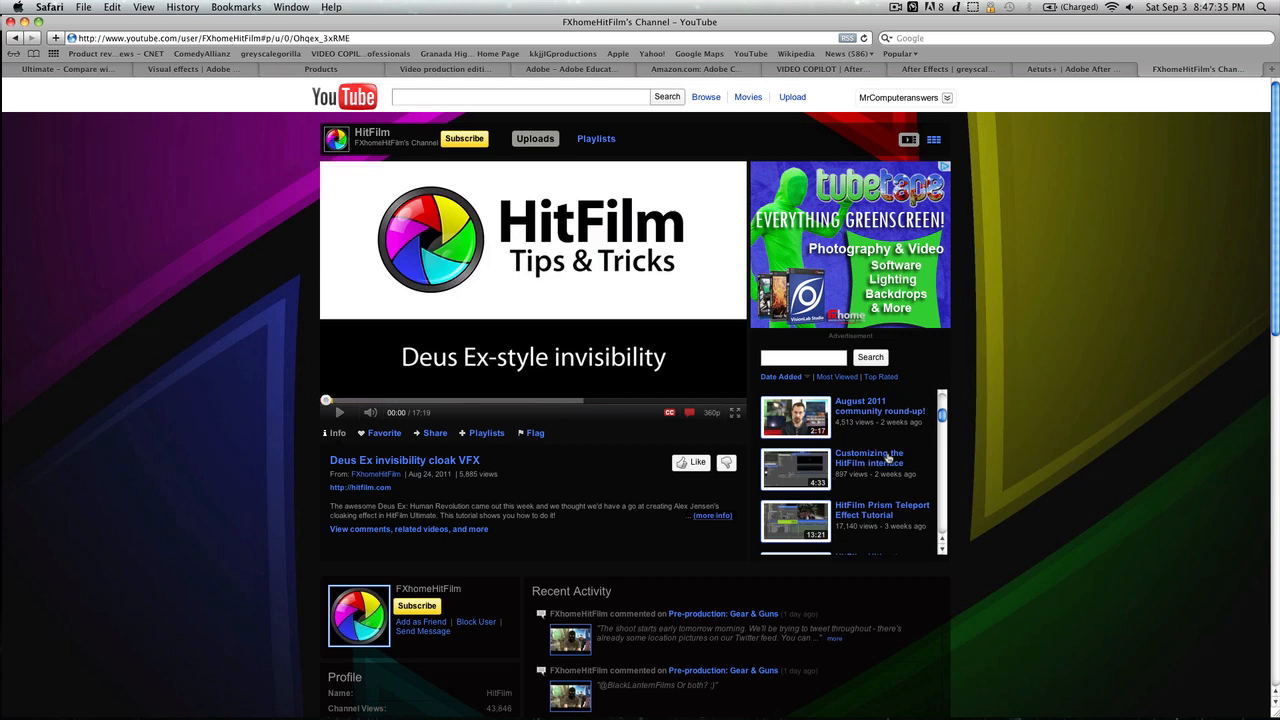
# - Scroll the HitFilm channel's uploads, then return to the Greyscalegorilla blog
pyautogui.scroll(-3)
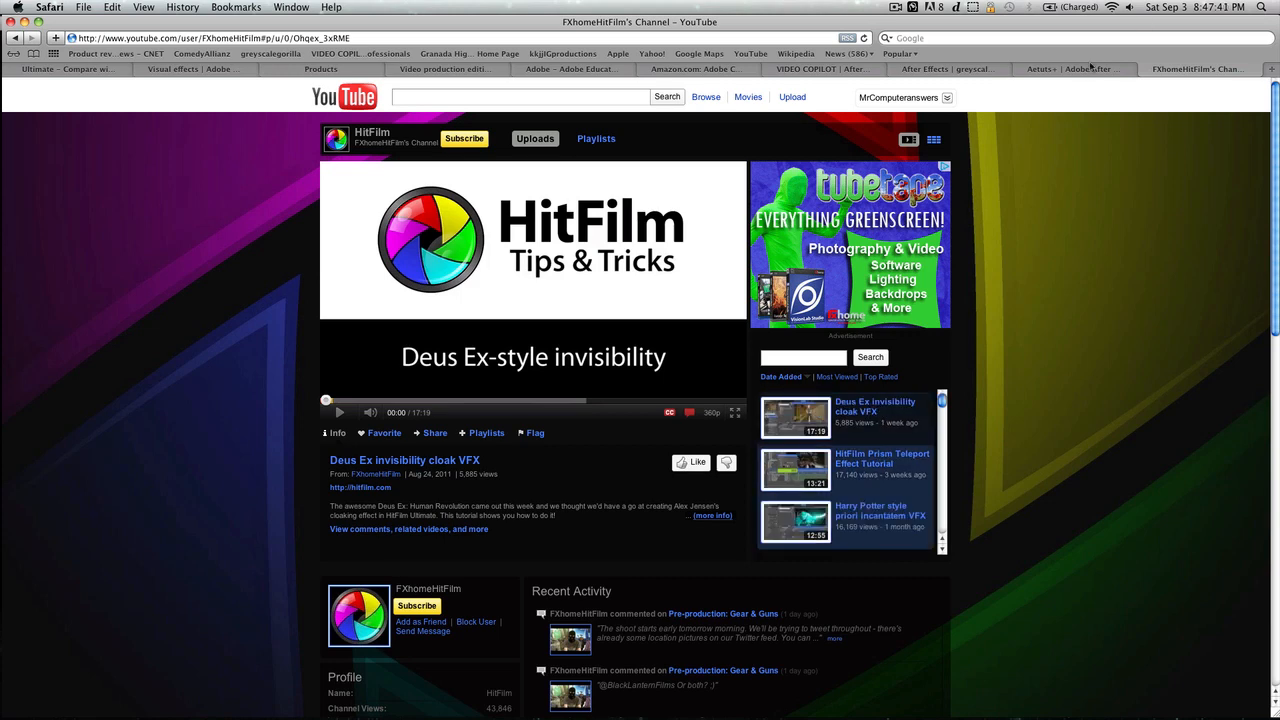
pyautogui.click(945, 69)
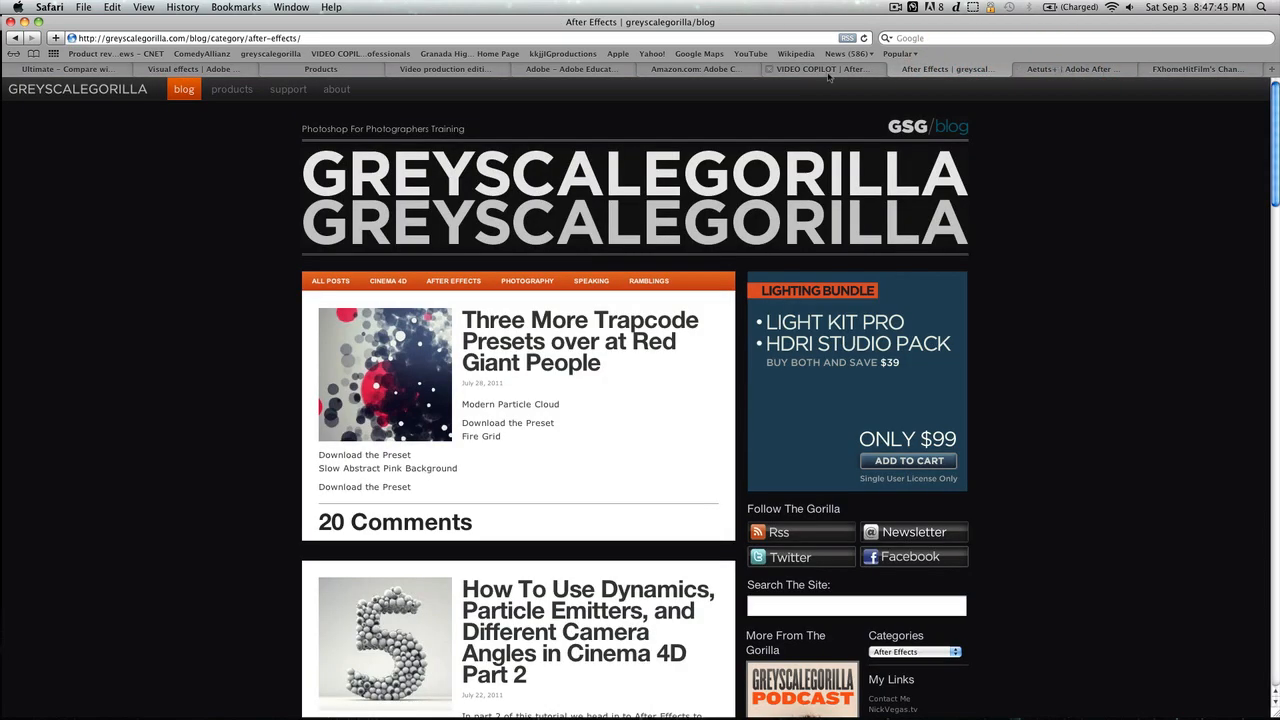
pyautogui.moveTo(820, 69)
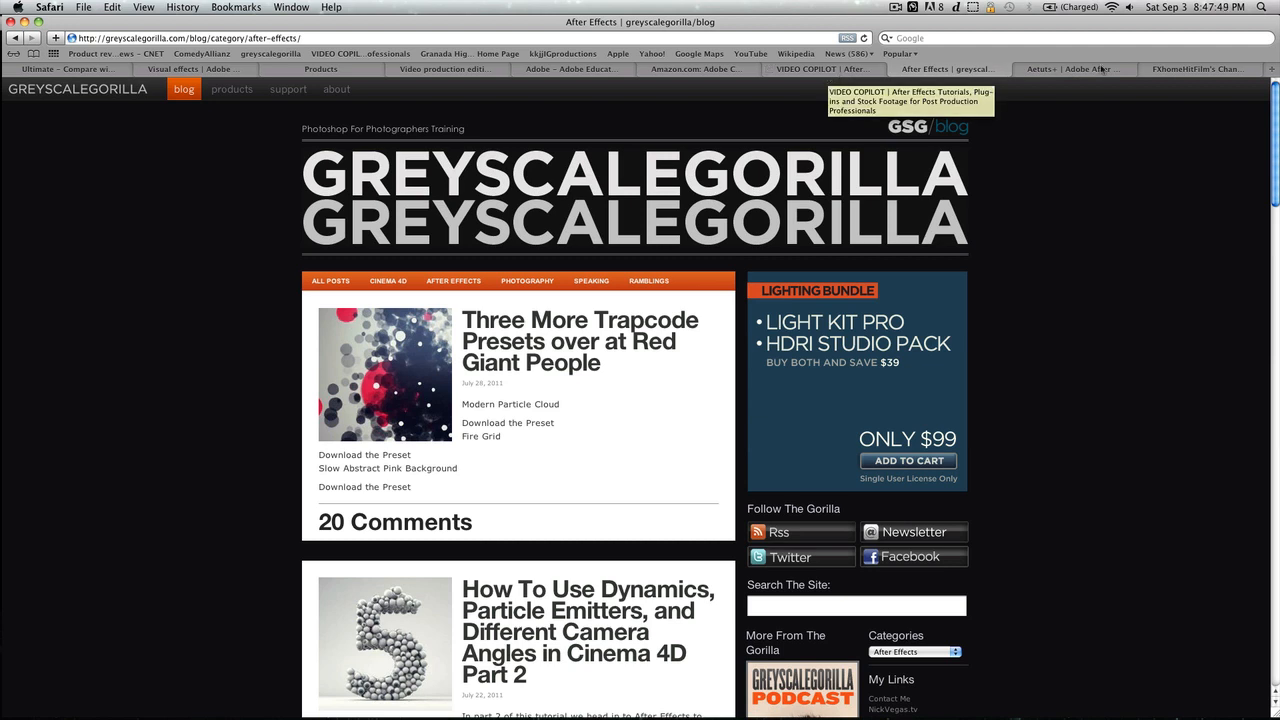
pyautogui.moveTo(1195, 68)
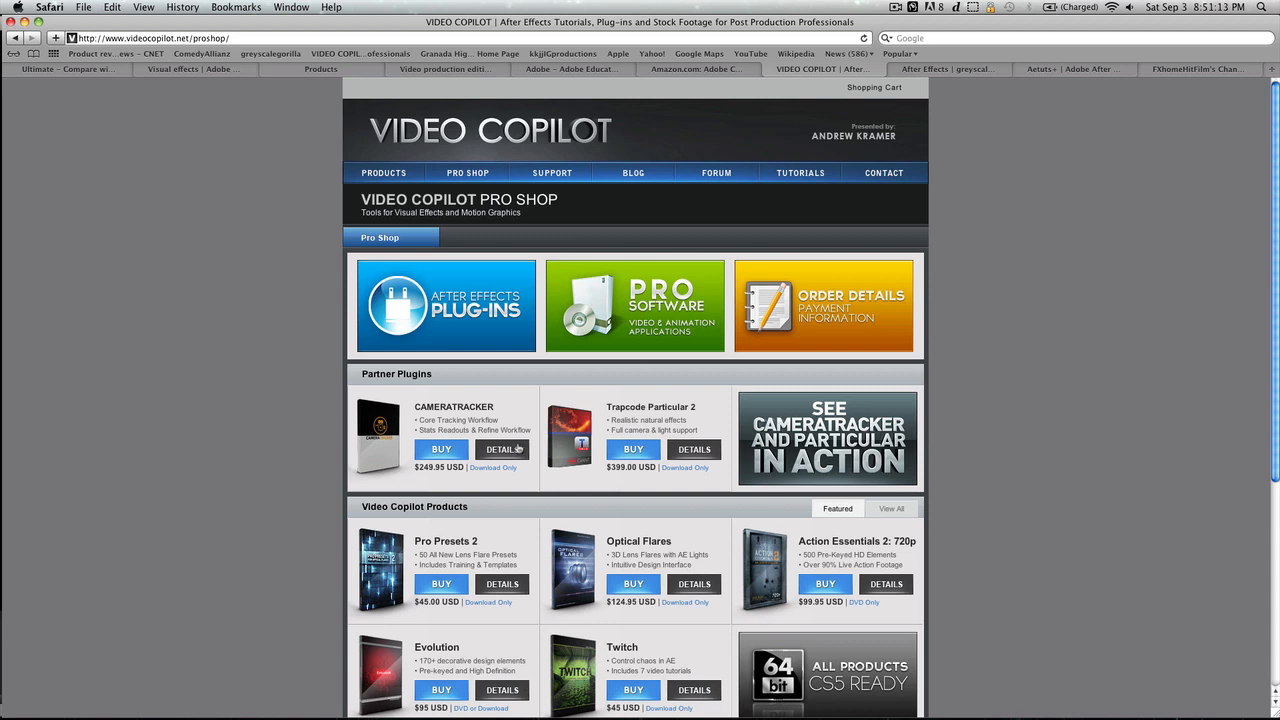
pyautogui.moveTo(697, 540)
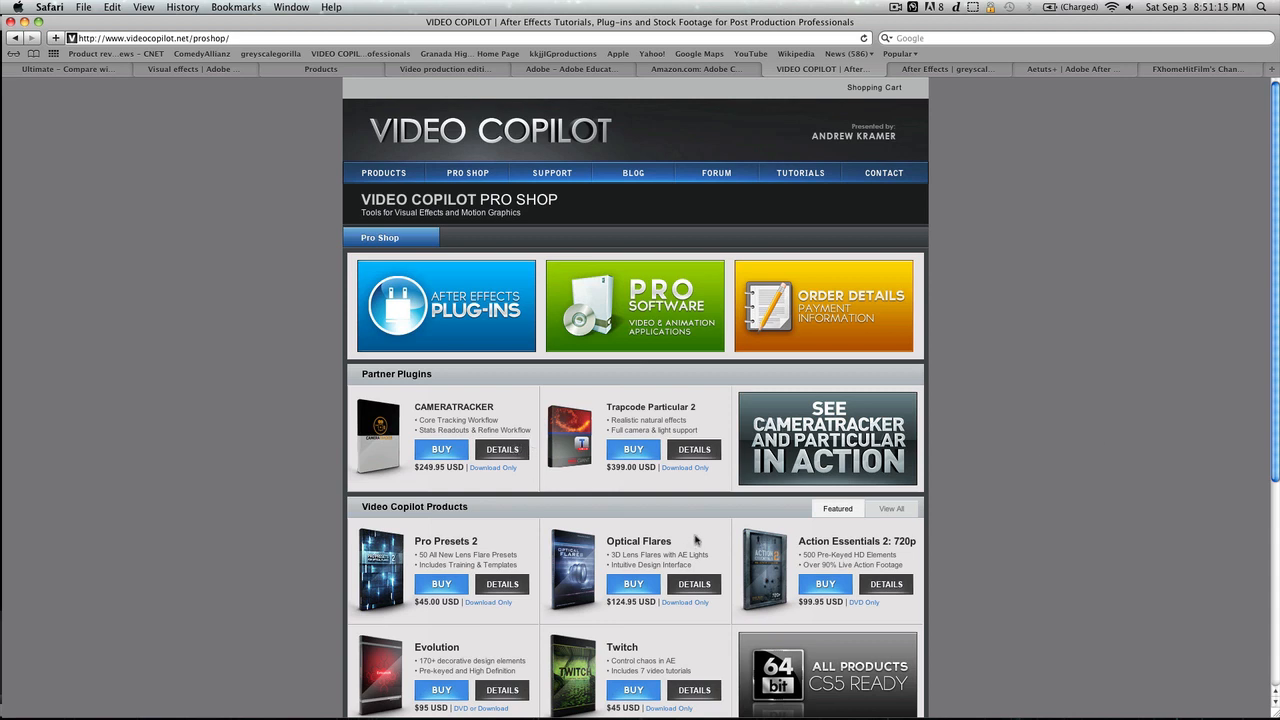
pyautogui.scroll(-3)
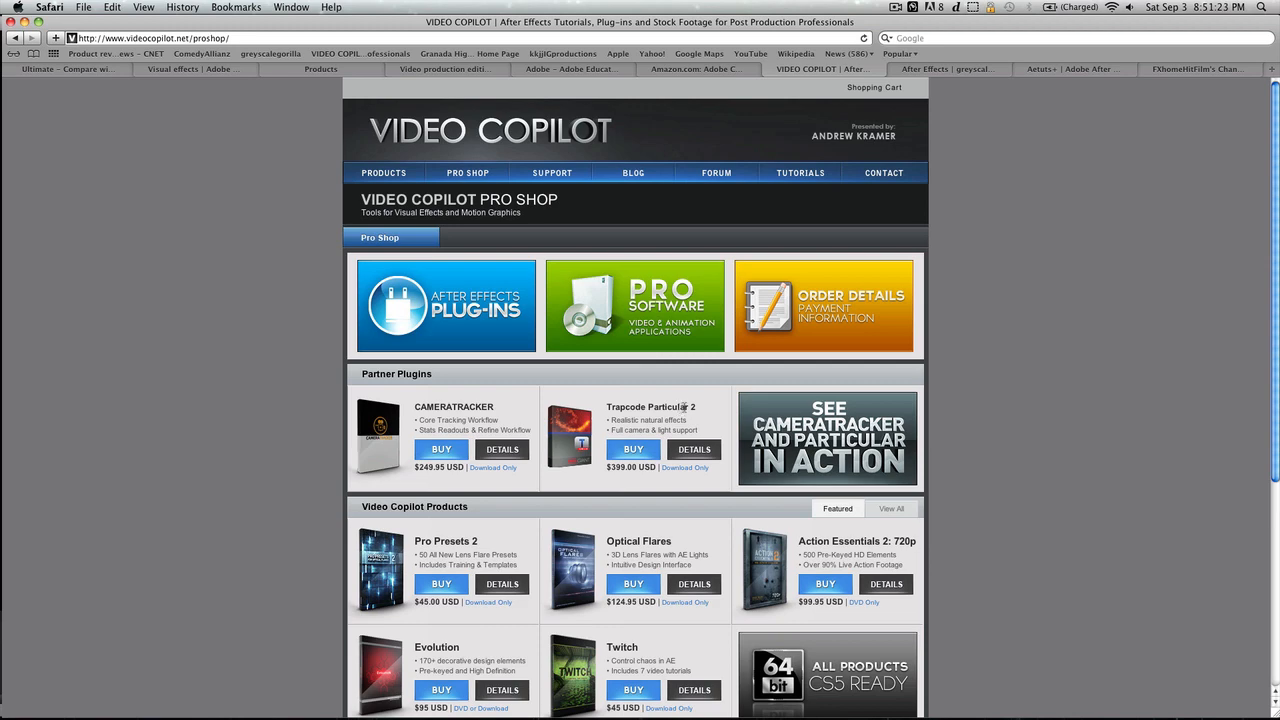
pyautogui.moveTo(686, 406)
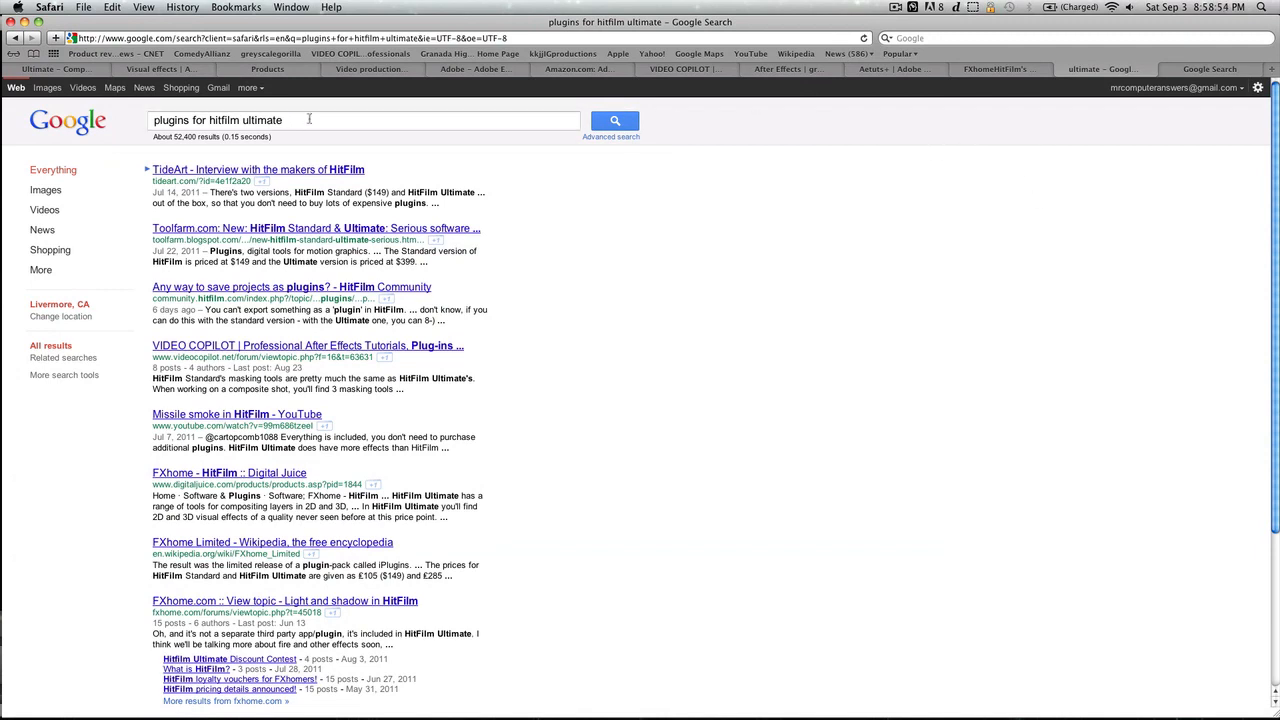
# - Scroll through the 'plugins for hitfilm' search results (about 135,000)
pyautogui.scroll(-3)
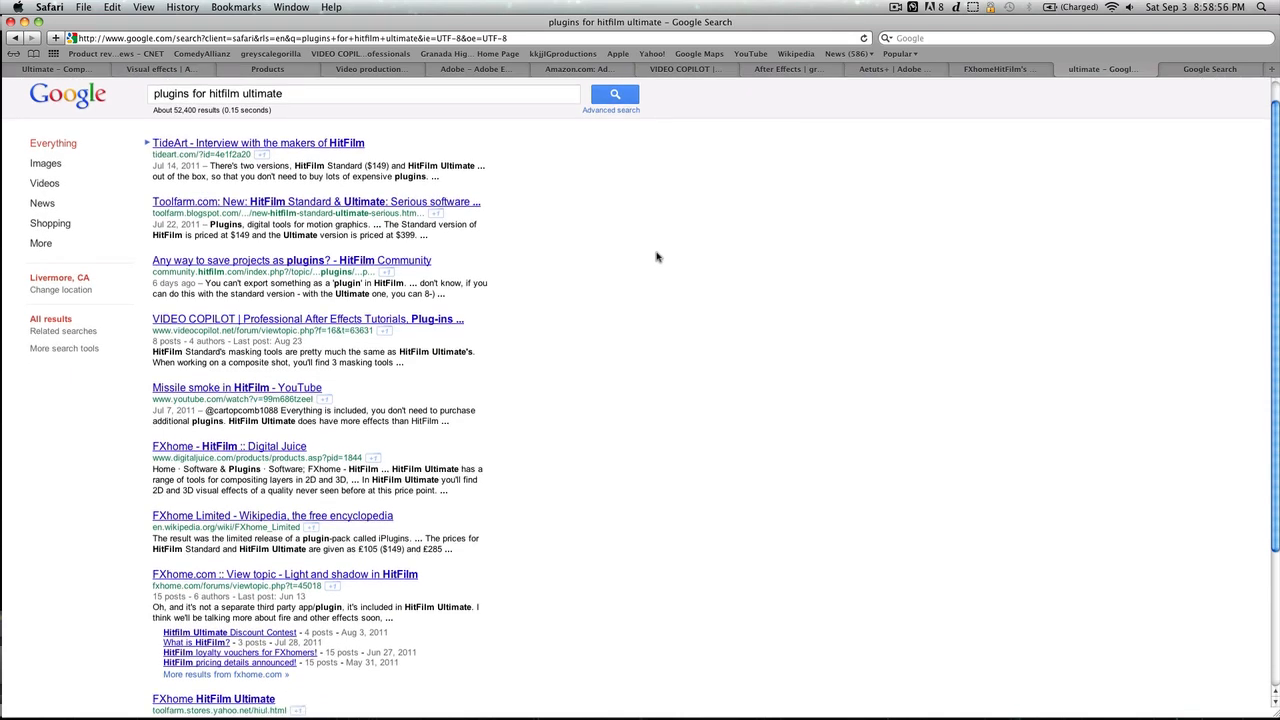
pyautogui.scroll(-3)
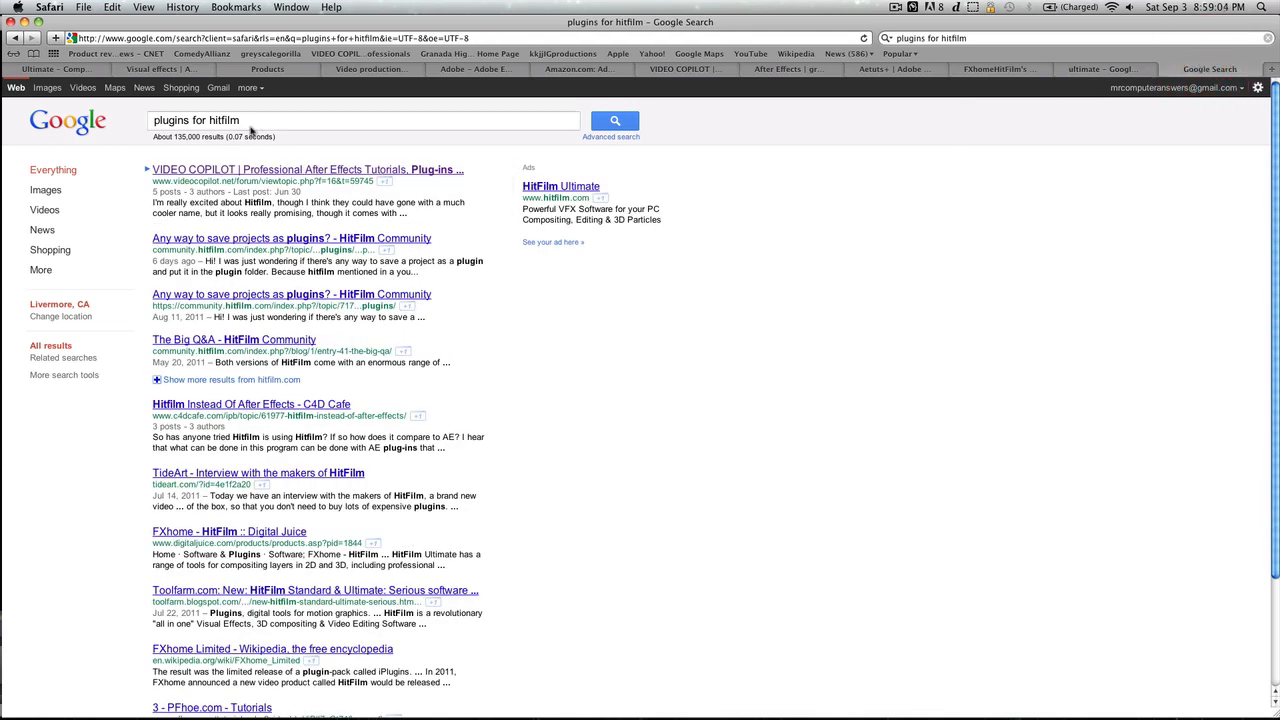
pyautogui.scroll(-3)
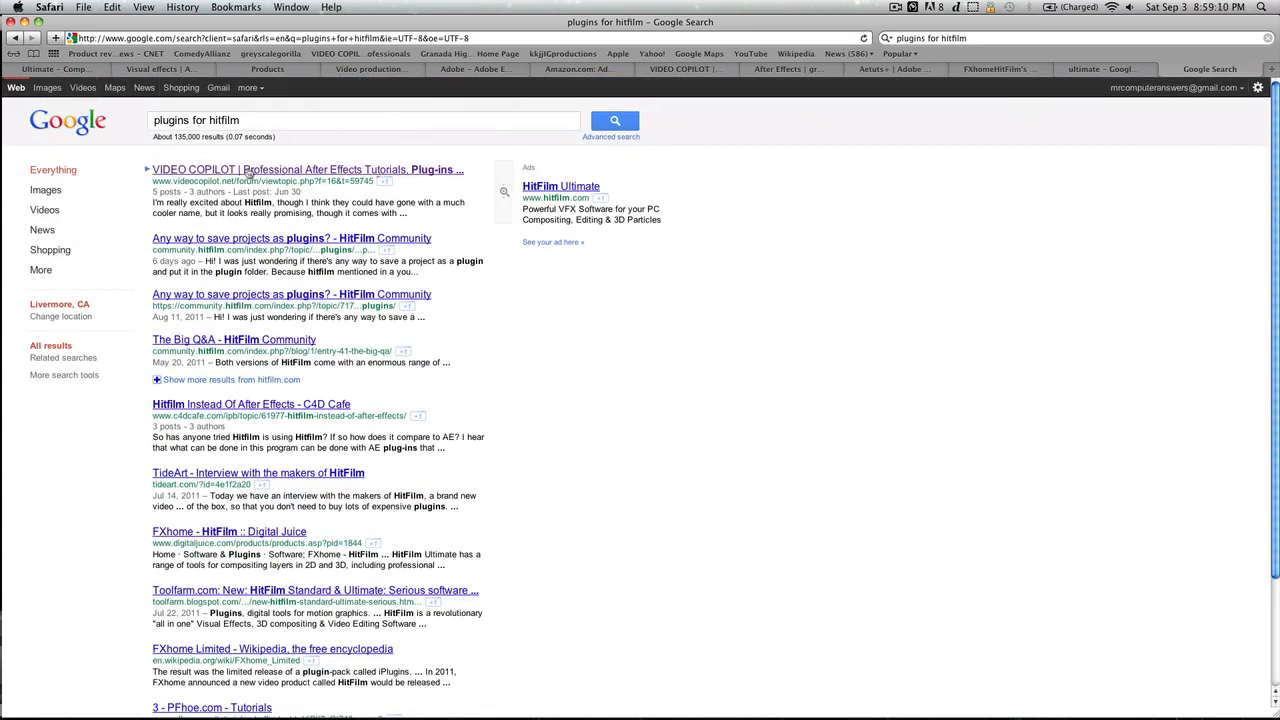
# - Open the Video Copilot 'Hitfilm' forum thread and scroll through its plug-in discussion
pyautogui.click(300, 169)
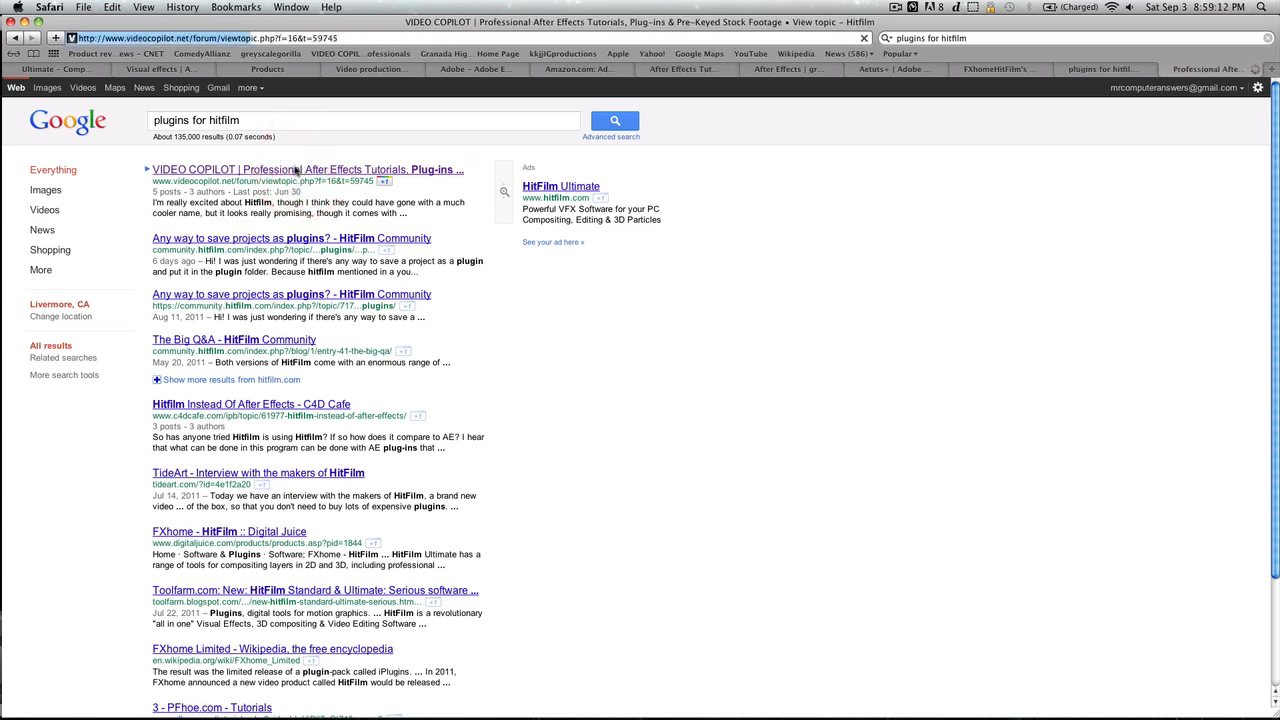
pyautogui.click(307, 169)
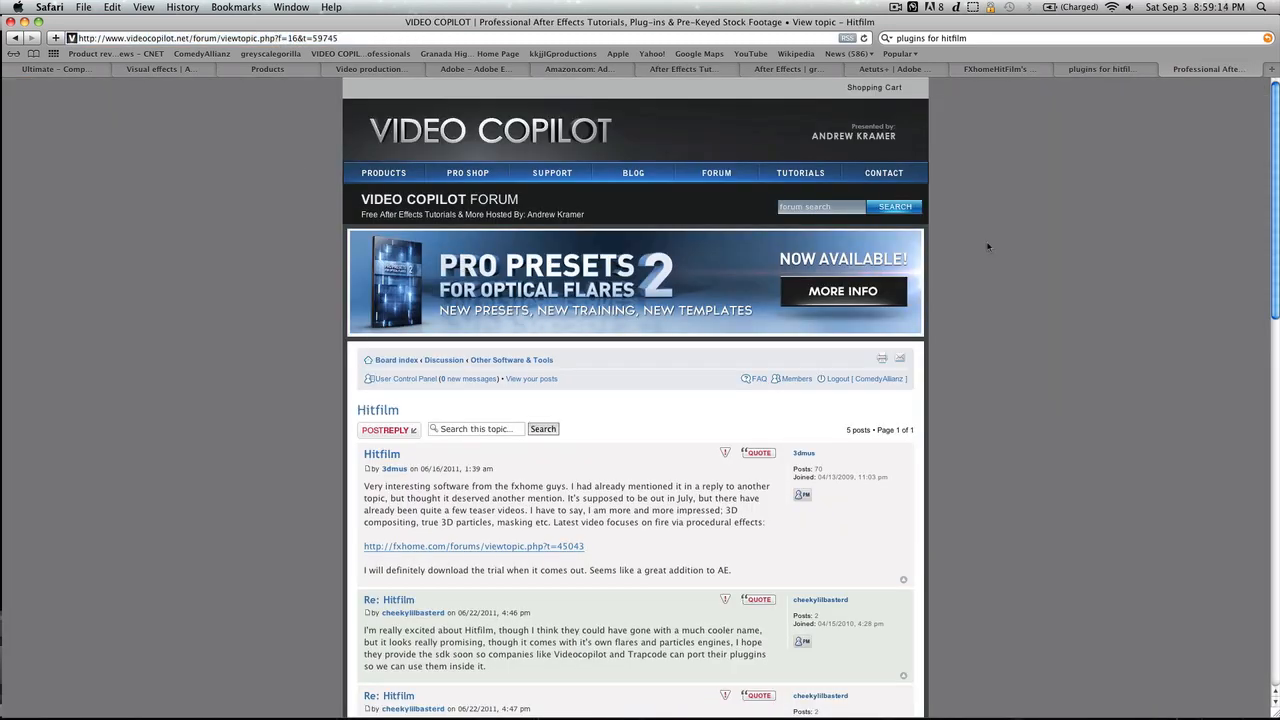
pyautogui.moveTo(1058, 170)
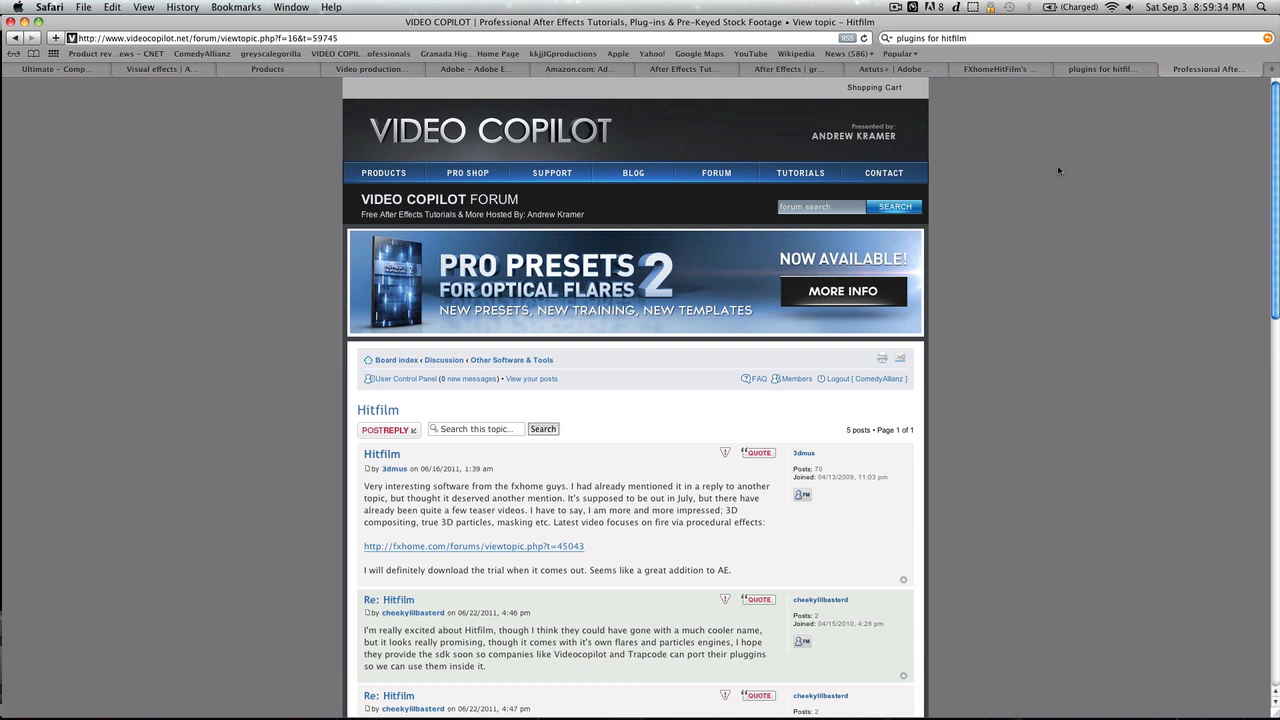
pyautogui.scroll(-3)
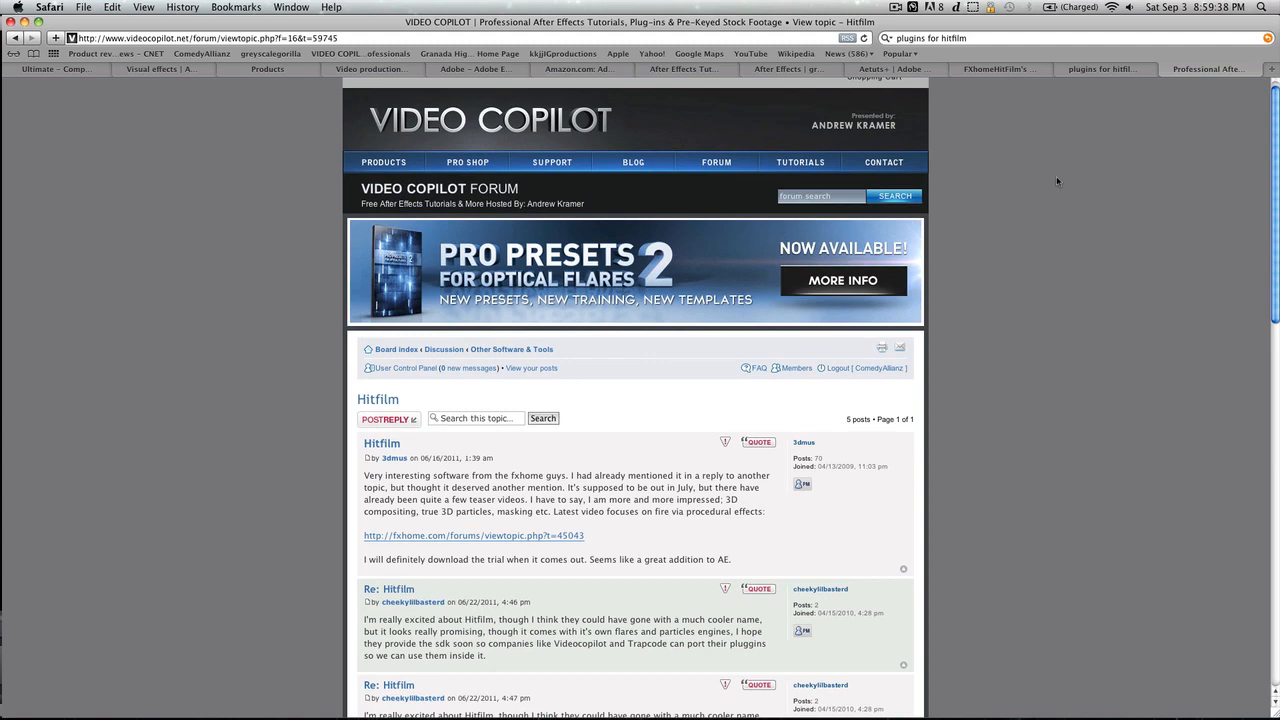
pyautogui.scroll(-3)
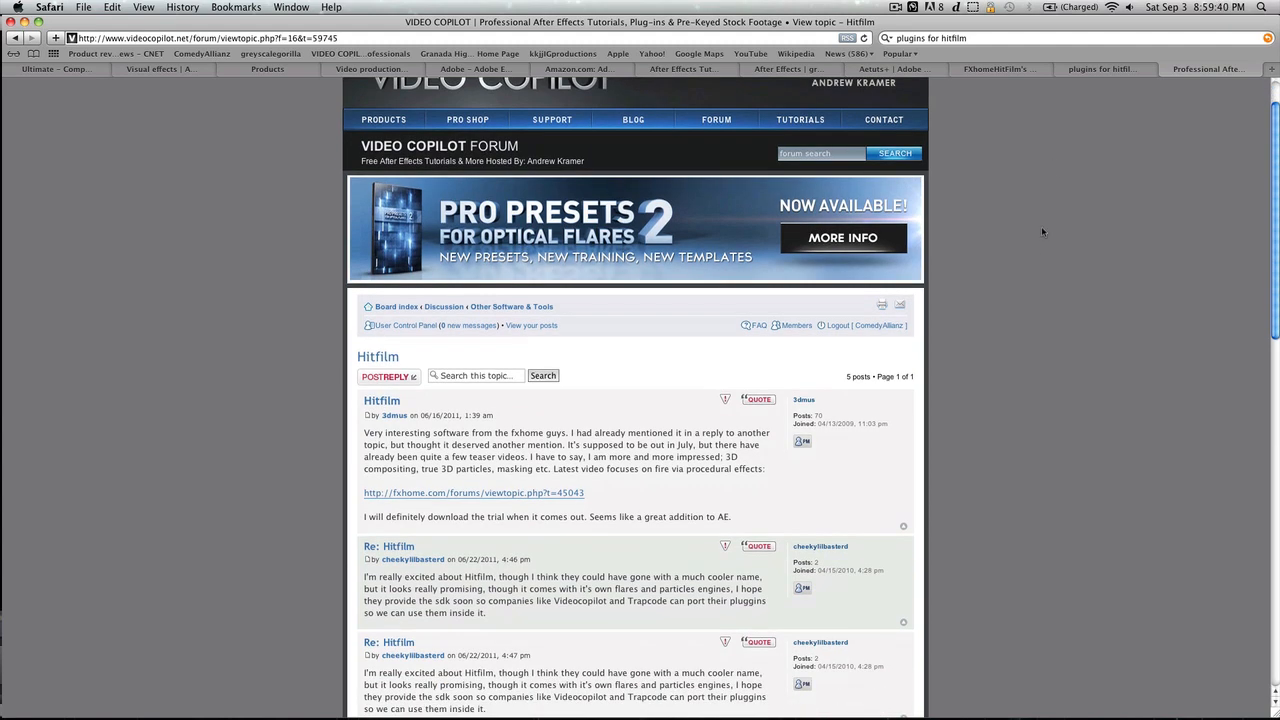
pyautogui.moveTo(982, 304)
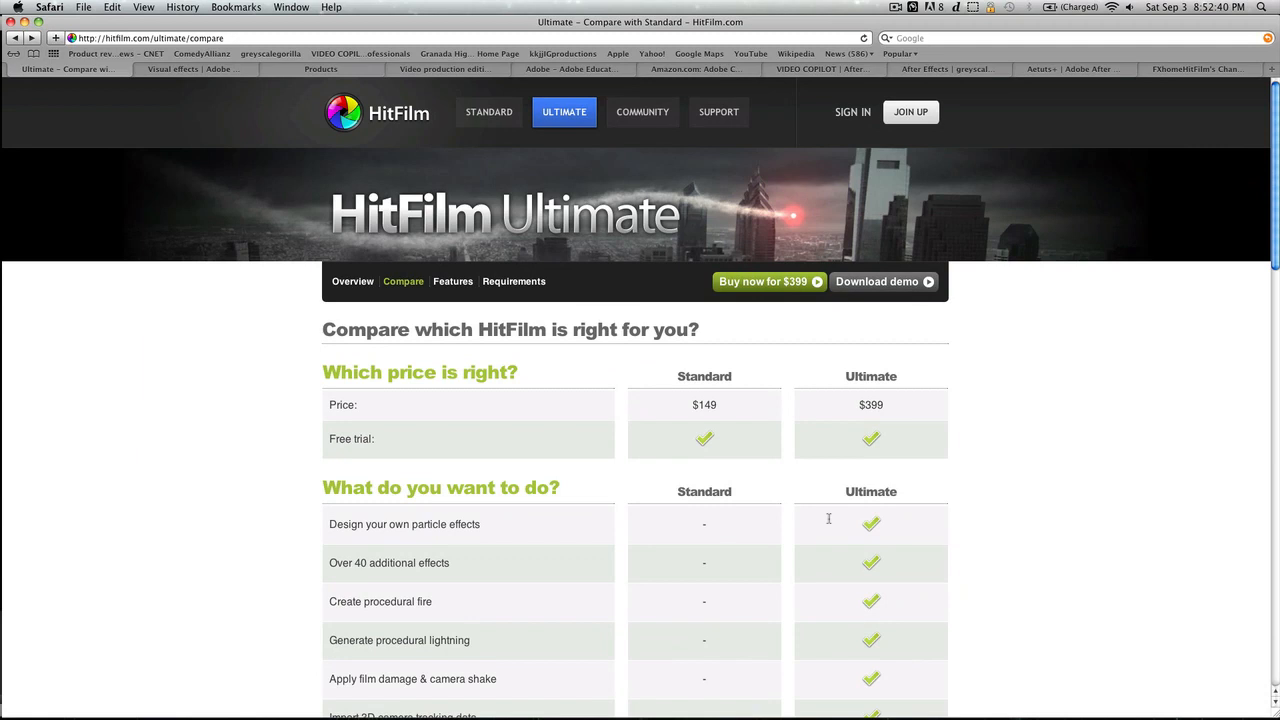
pyautogui.moveTo(631, 238)
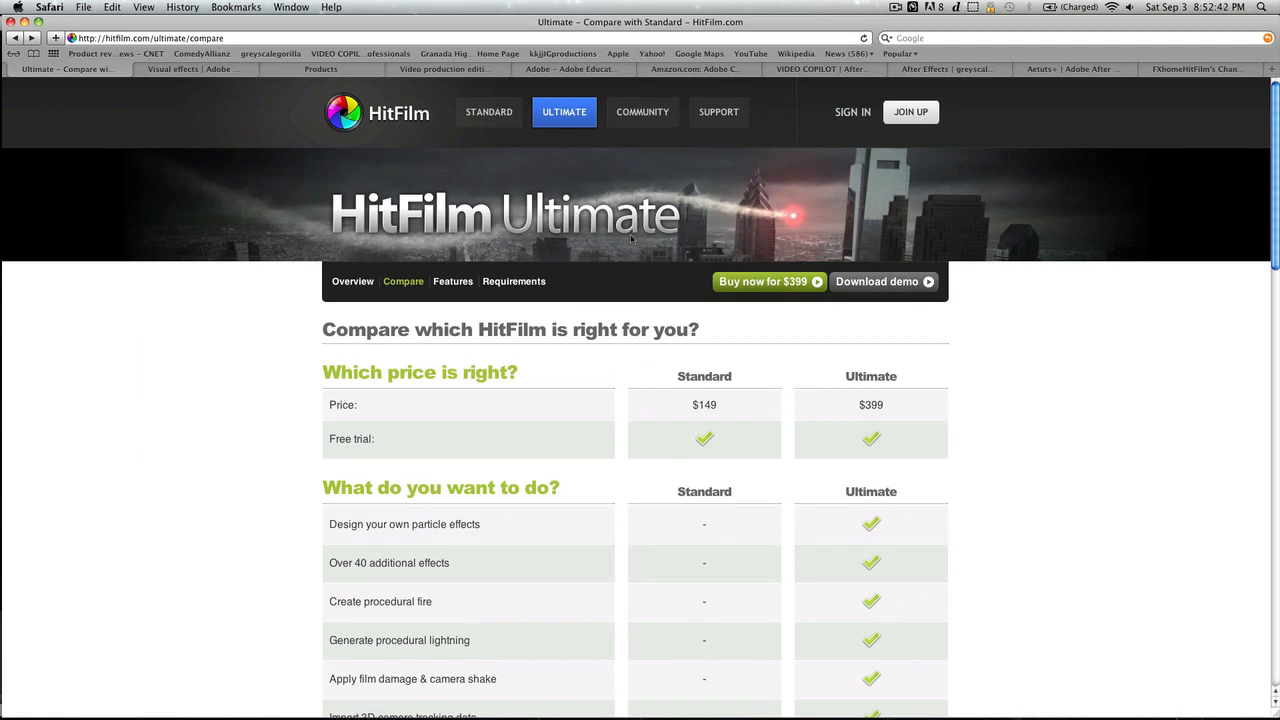
pyautogui.moveTo(631, 240)
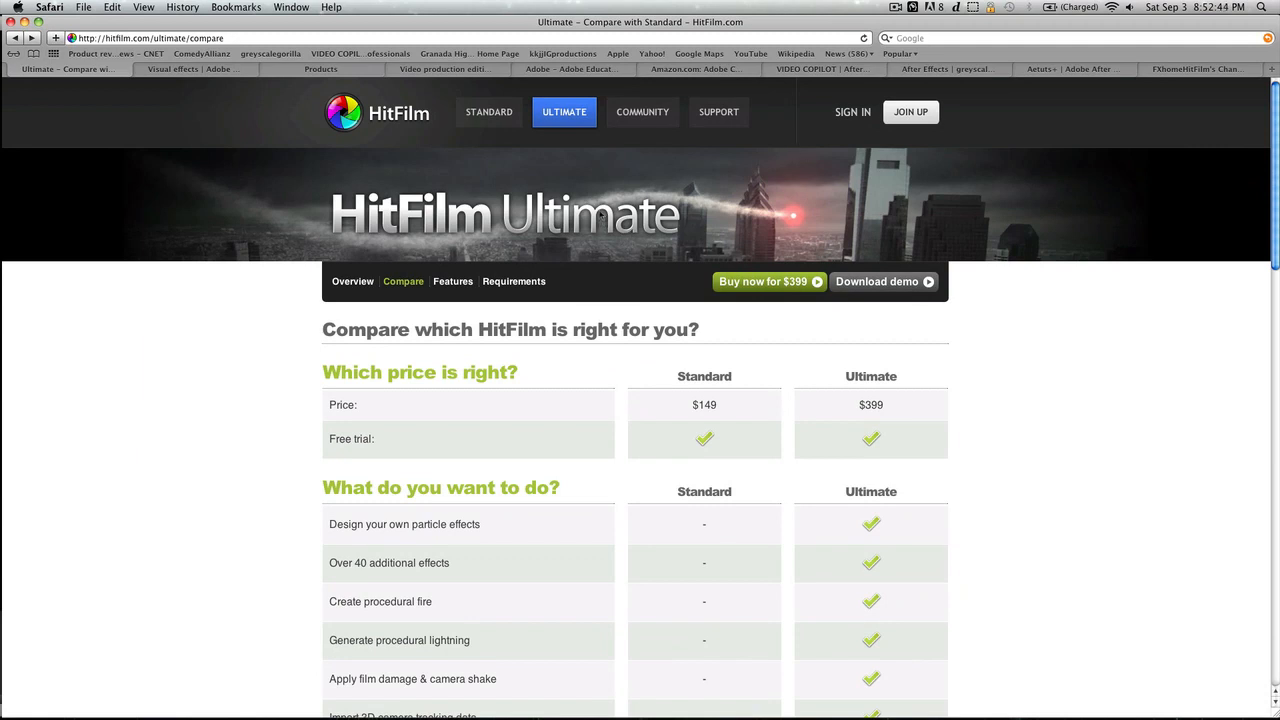
pyautogui.moveTo(603, 212)
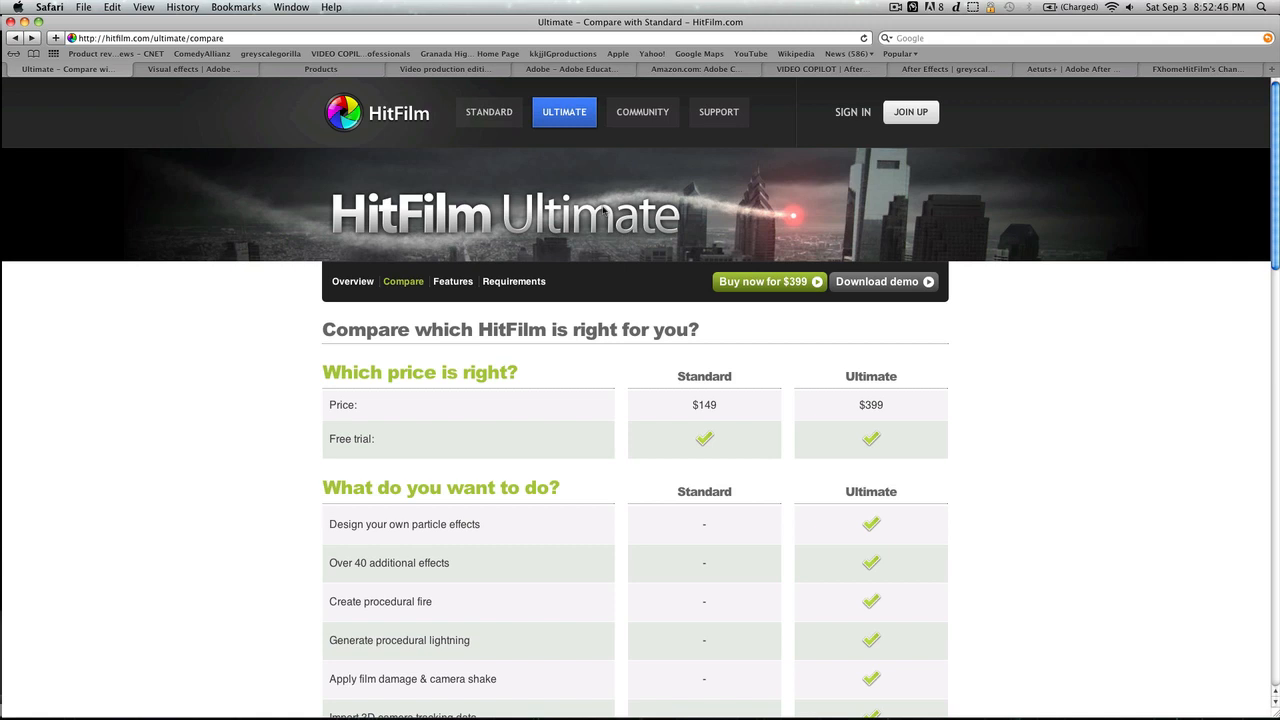
pyautogui.moveTo(968, 225)
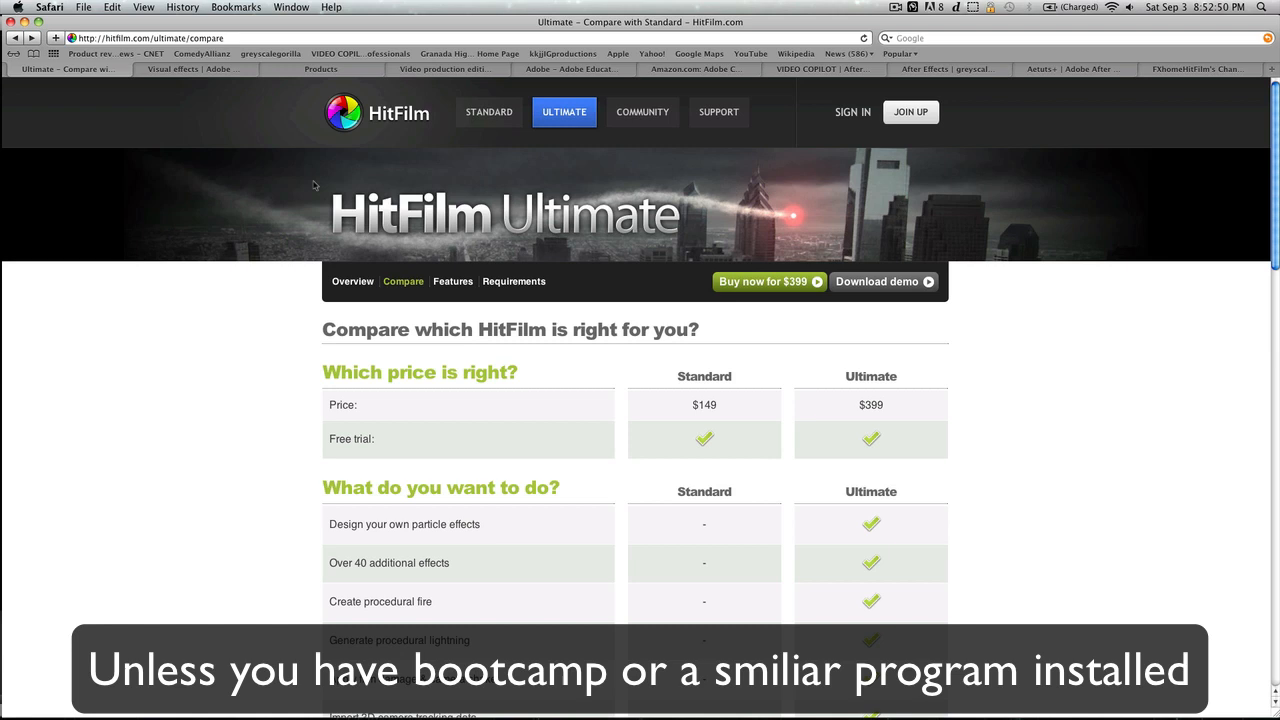
pyautogui.moveTo(478, 219)
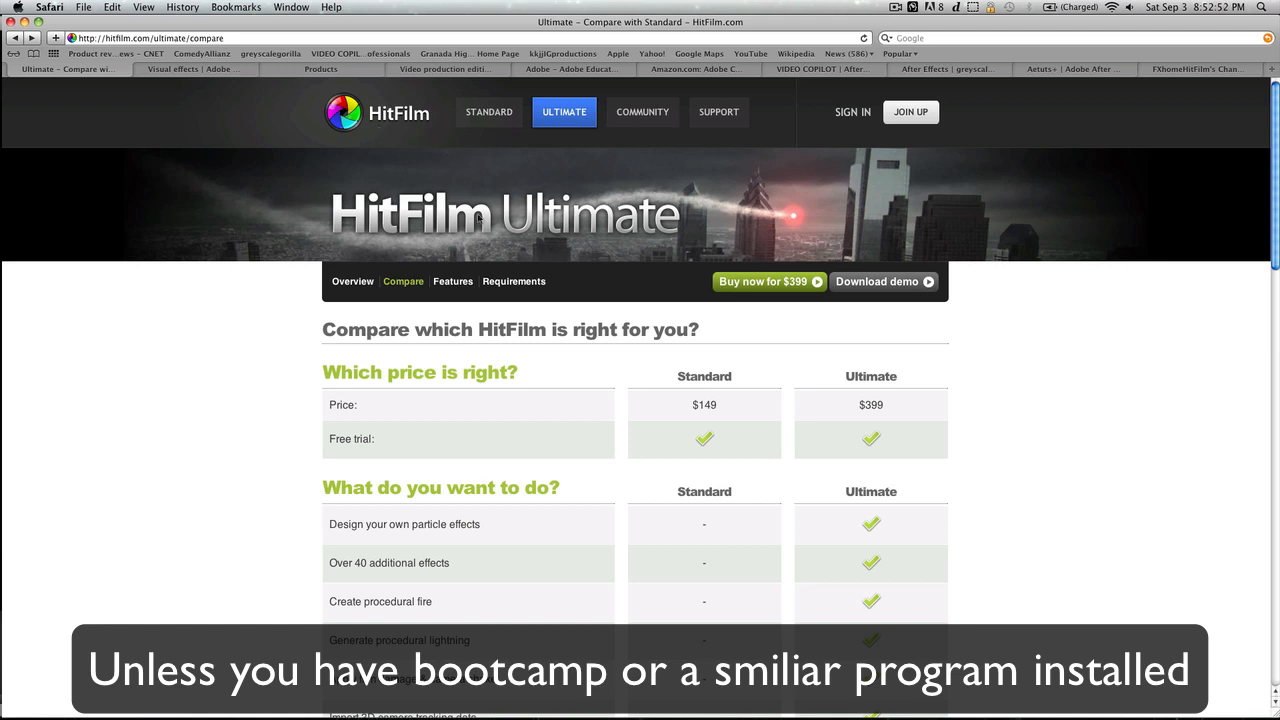
pyautogui.moveTo(673, 503)
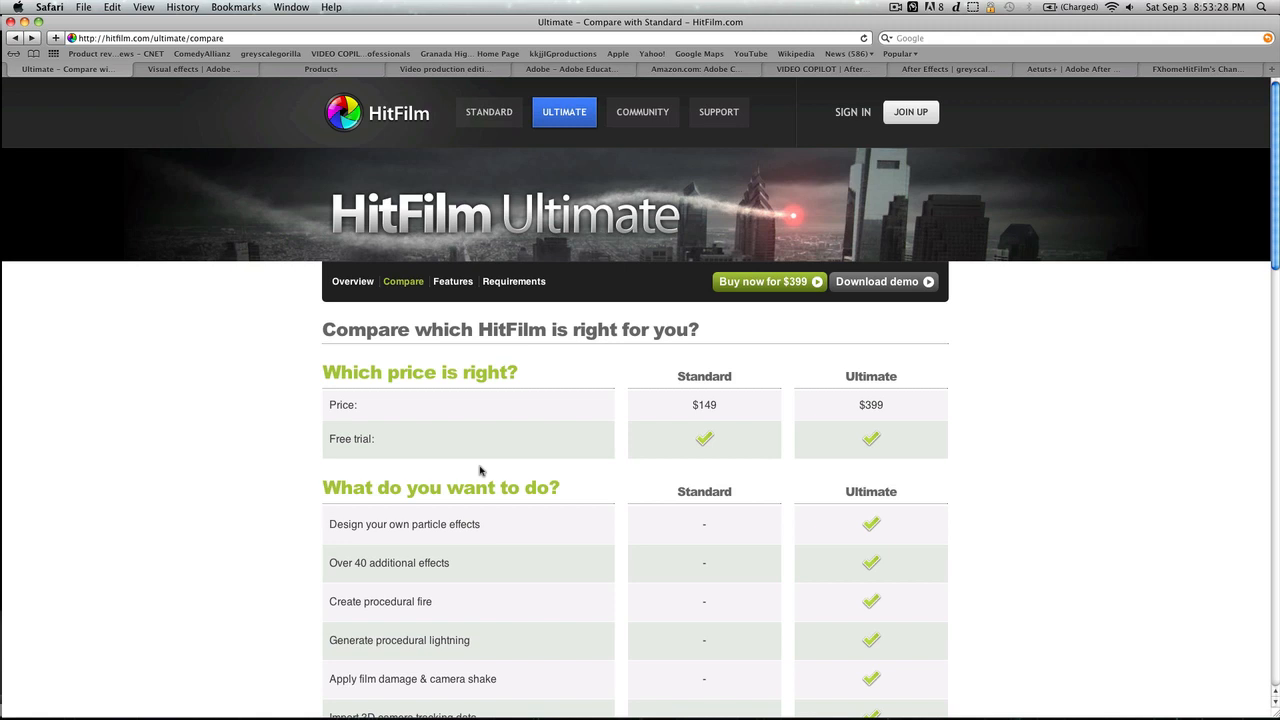
pyautogui.moveTo(557, 463)
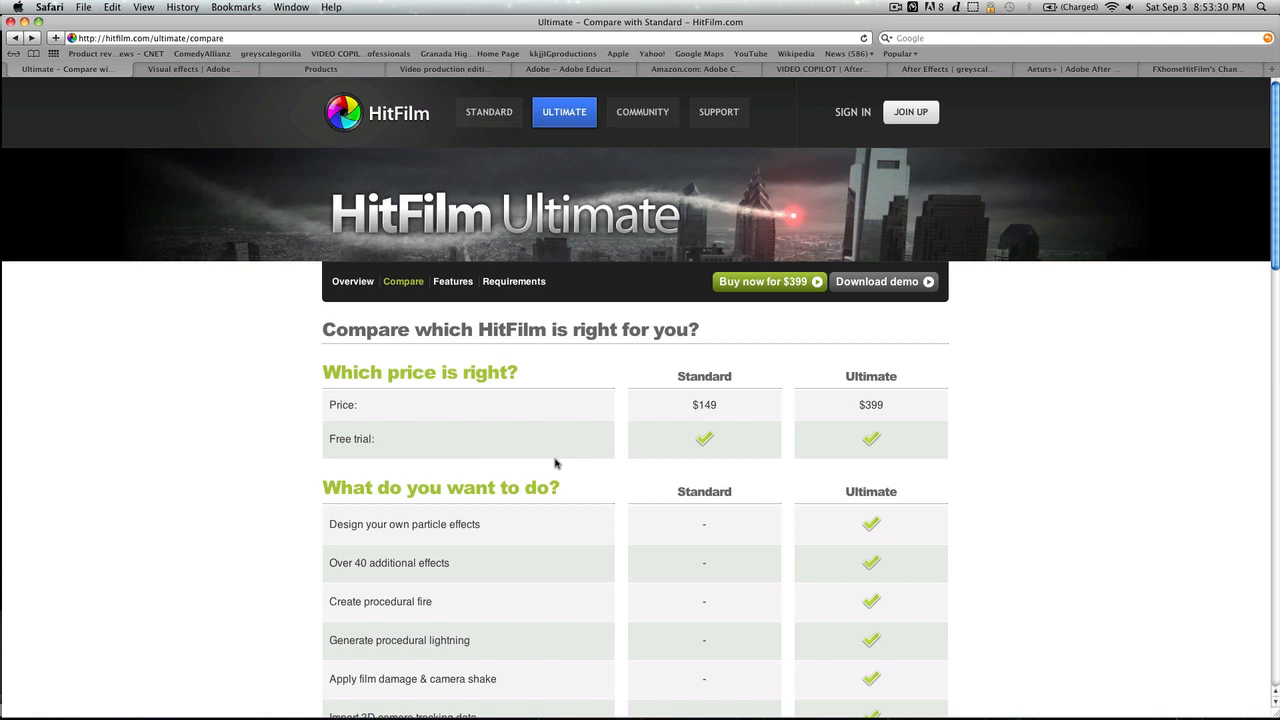
pyautogui.moveTo(791, 398)
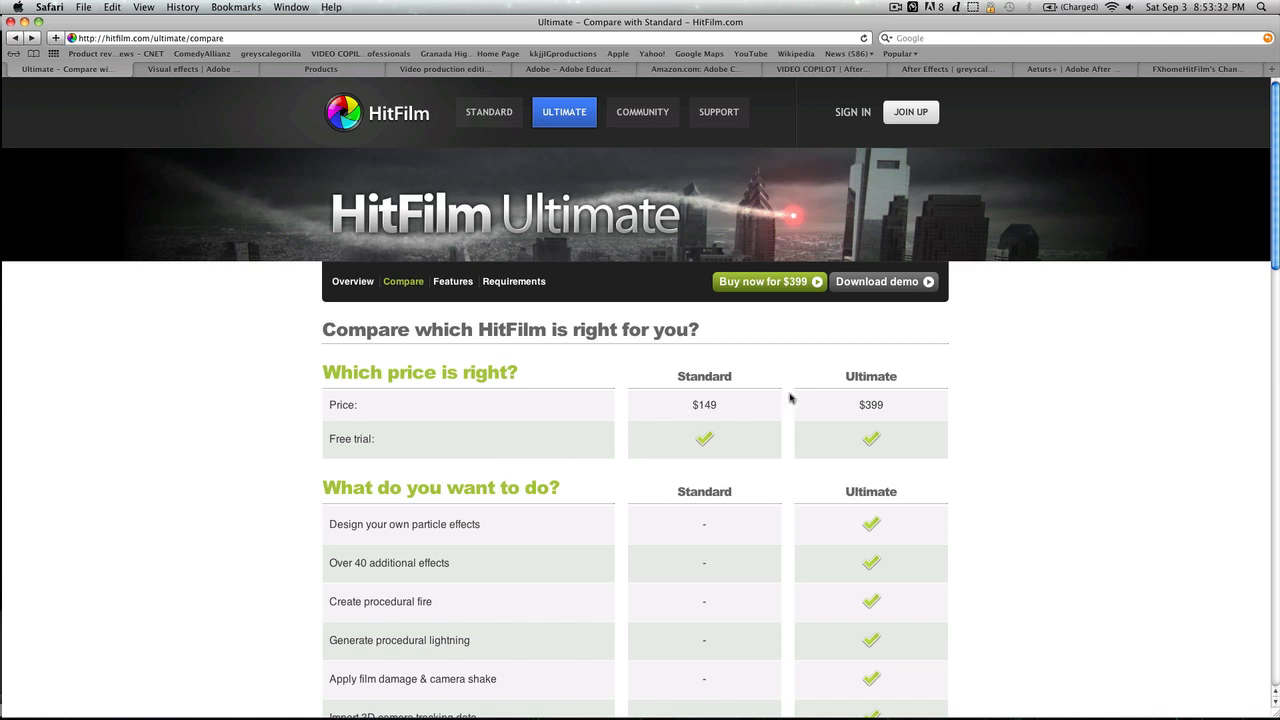
pyautogui.moveTo(883, 309)
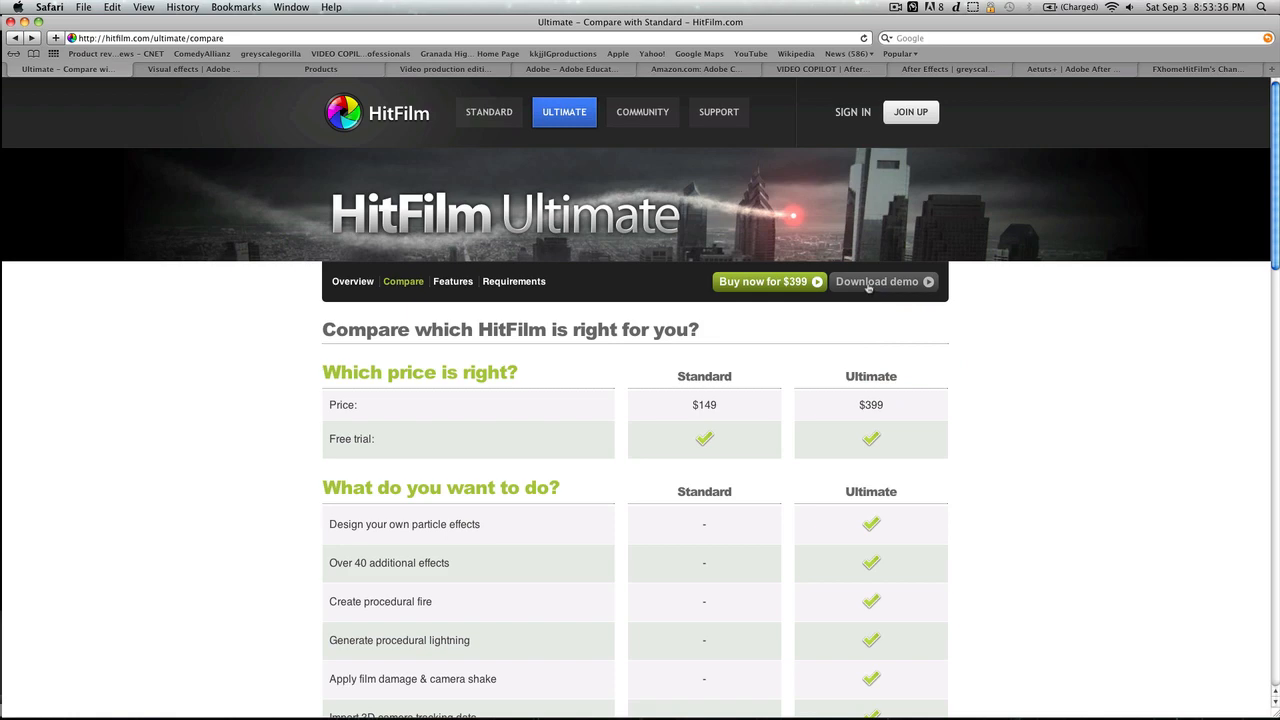
# - Leave the HitFilm $149/$399 comparison for the $449 Adobe Education Store tab
pyautogui.click(573, 69)
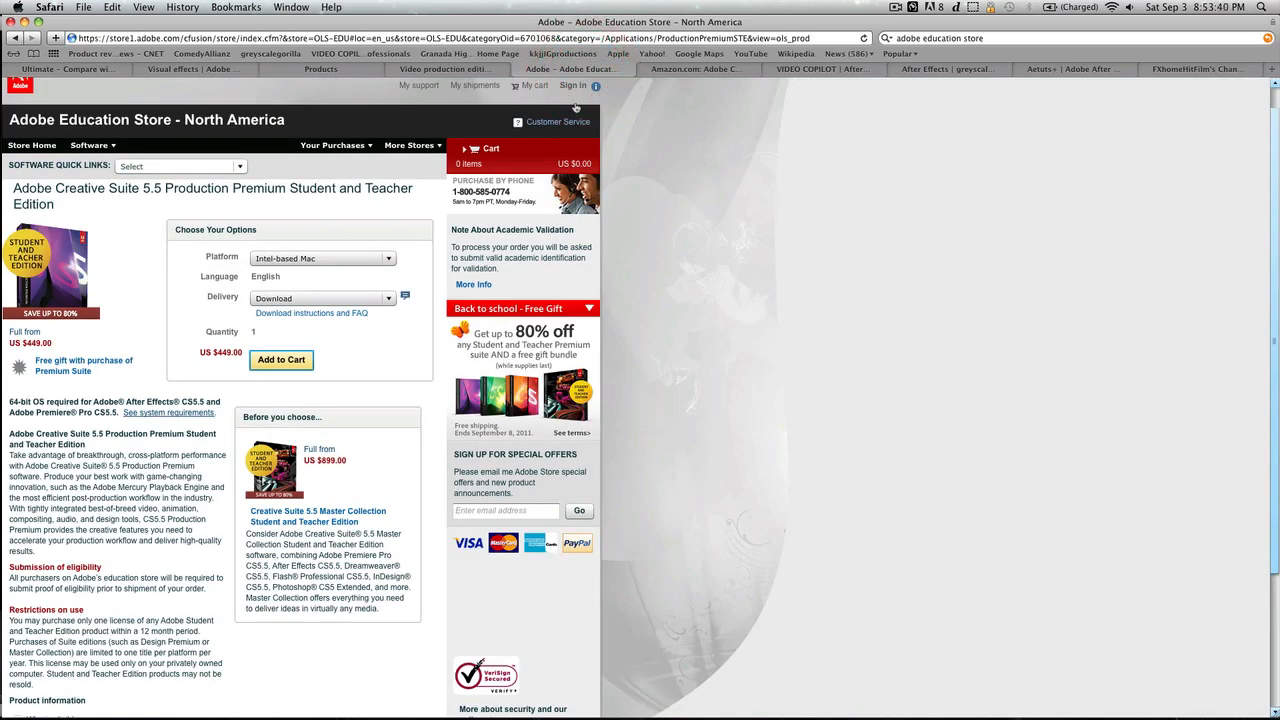
pyautogui.moveTo(727, 178)
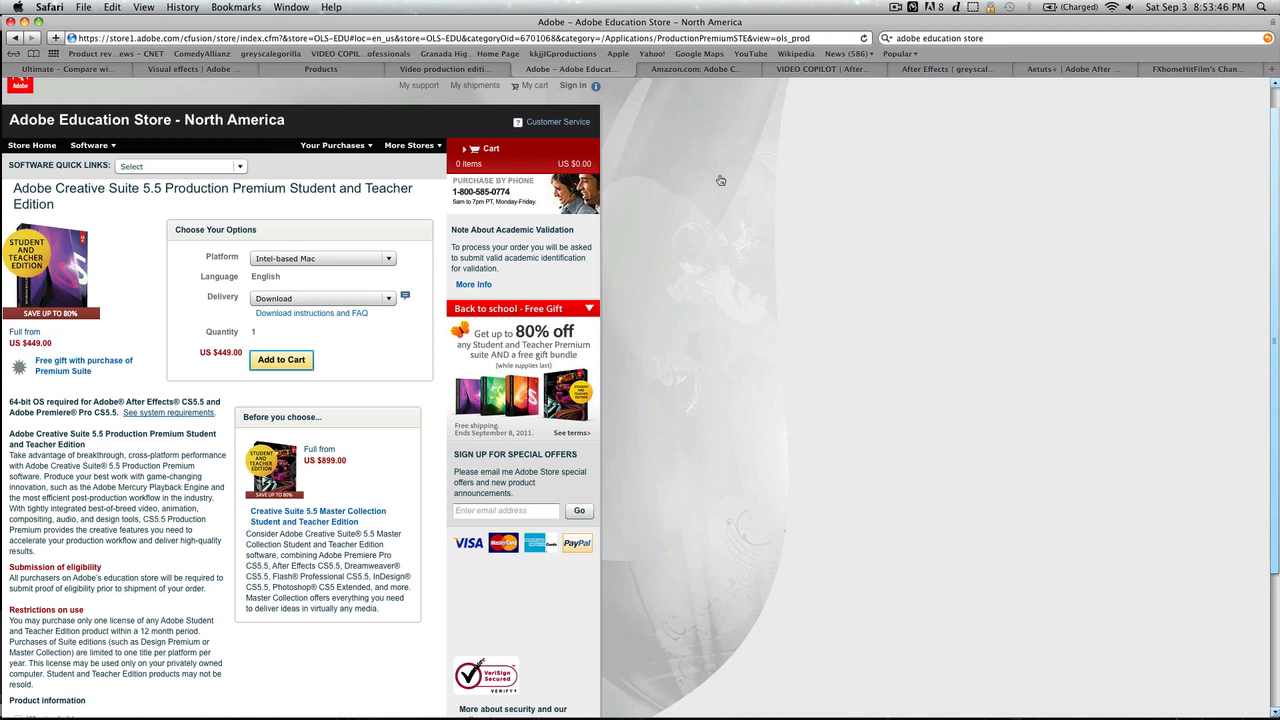
pyautogui.moveTo(635, 88)
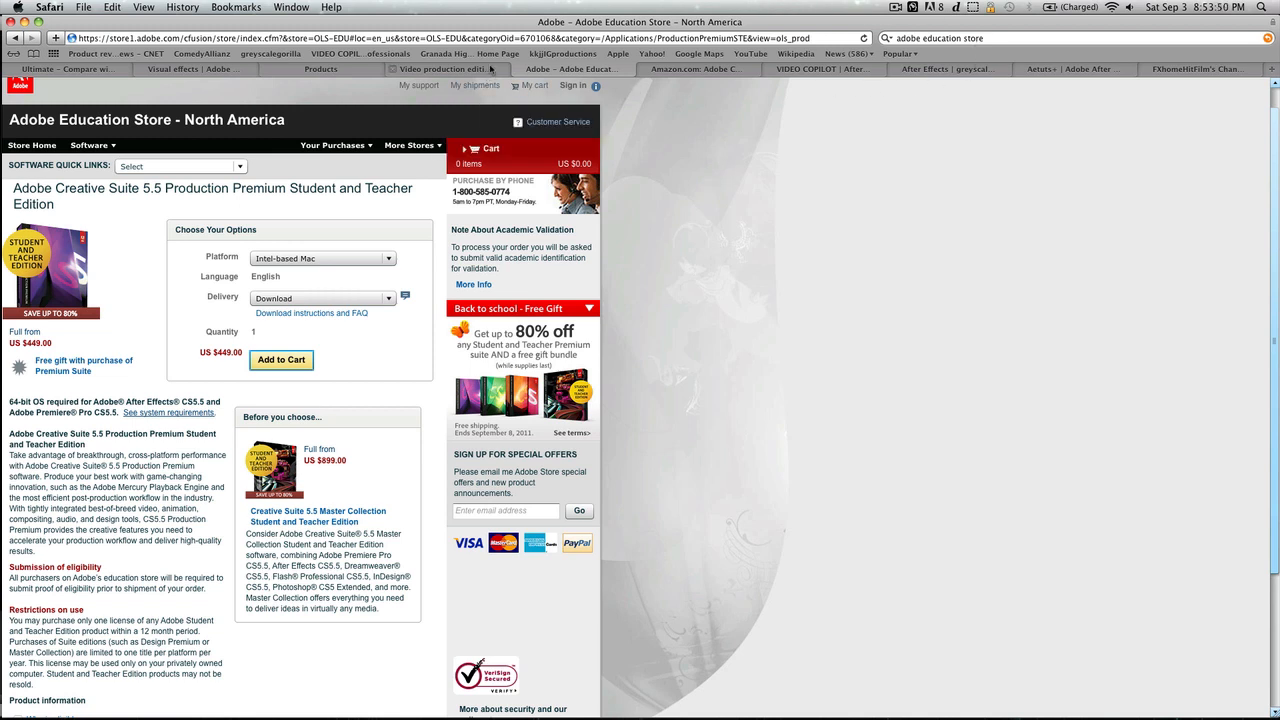
pyautogui.moveTo(448, 68)
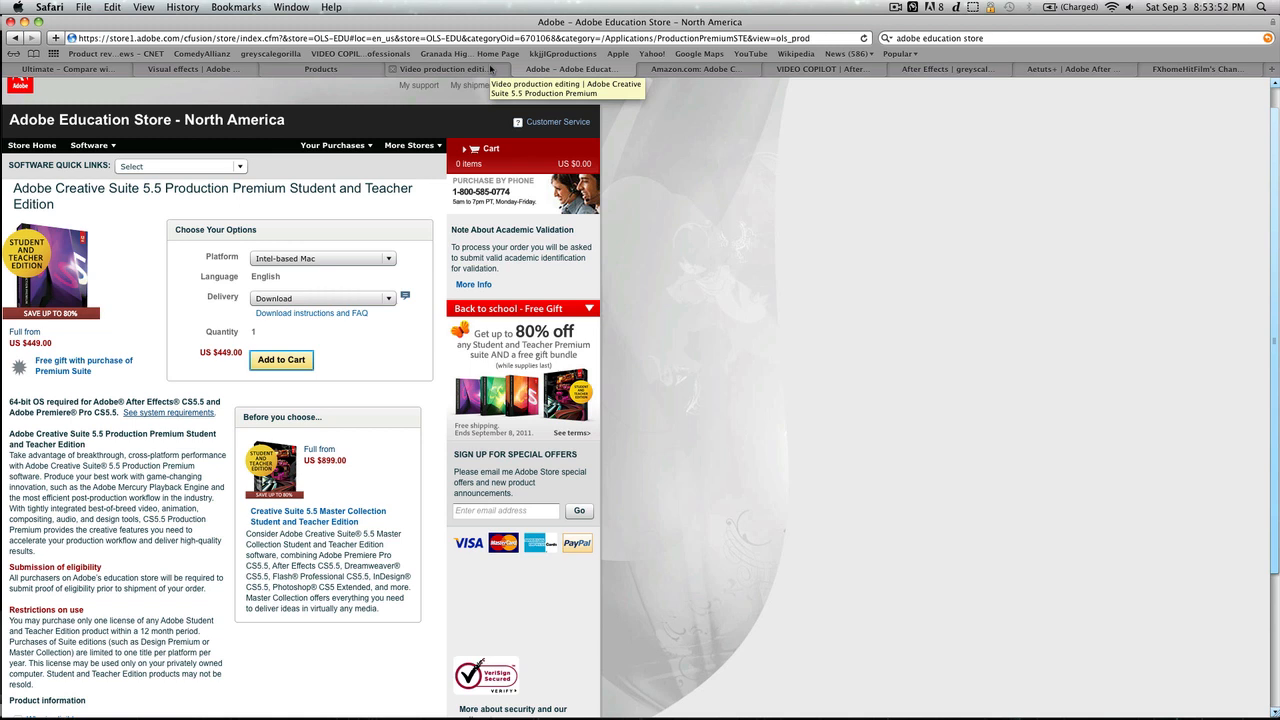